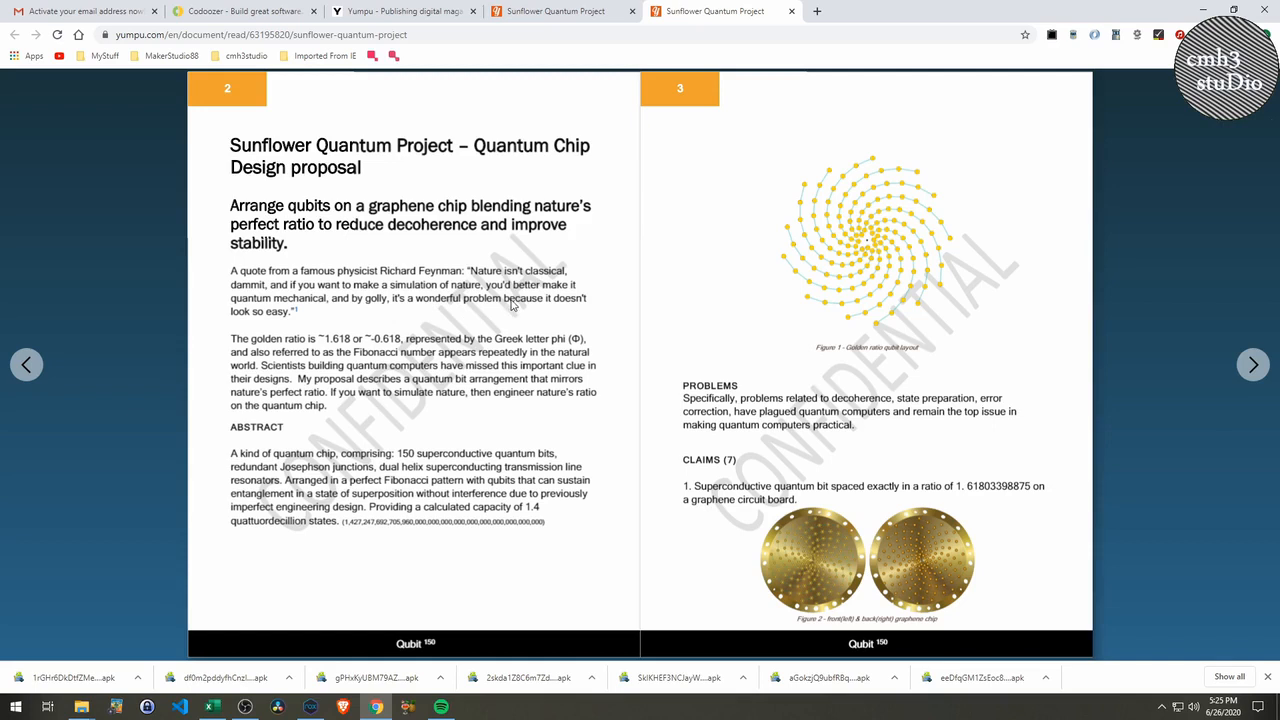
pyautogui.moveTo(560, 304)
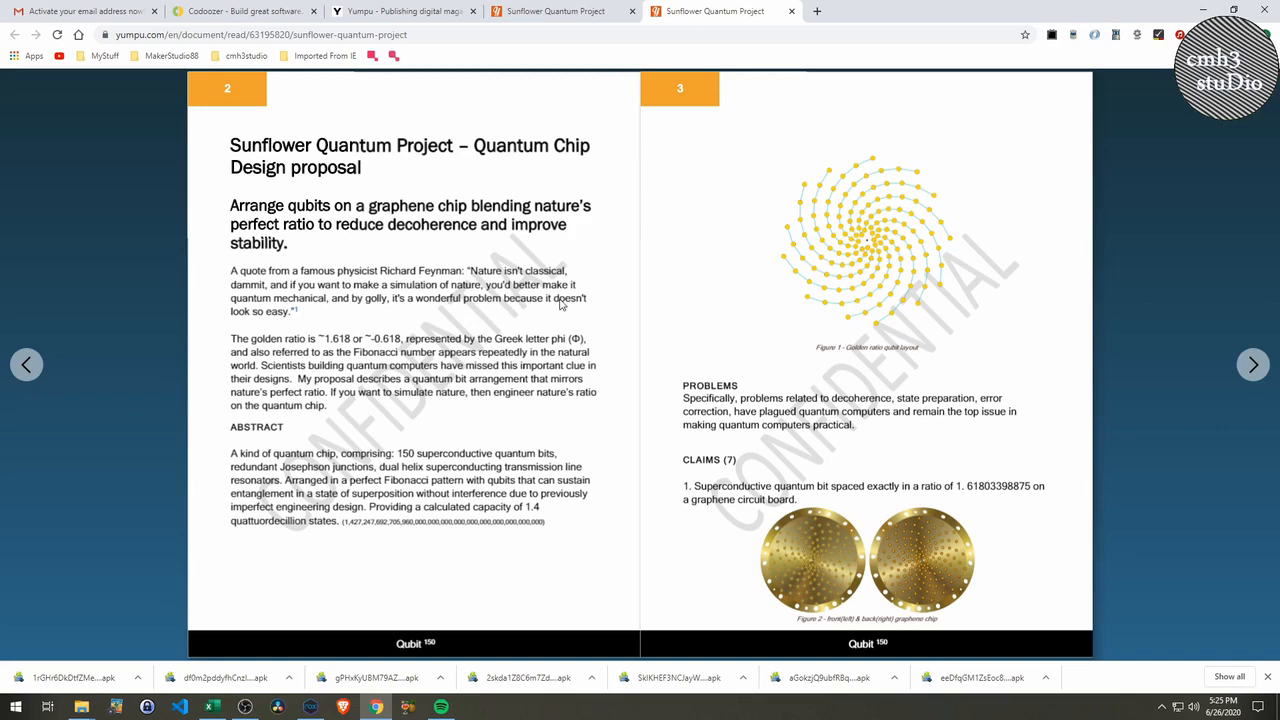
pyautogui.moveTo(418, 308)
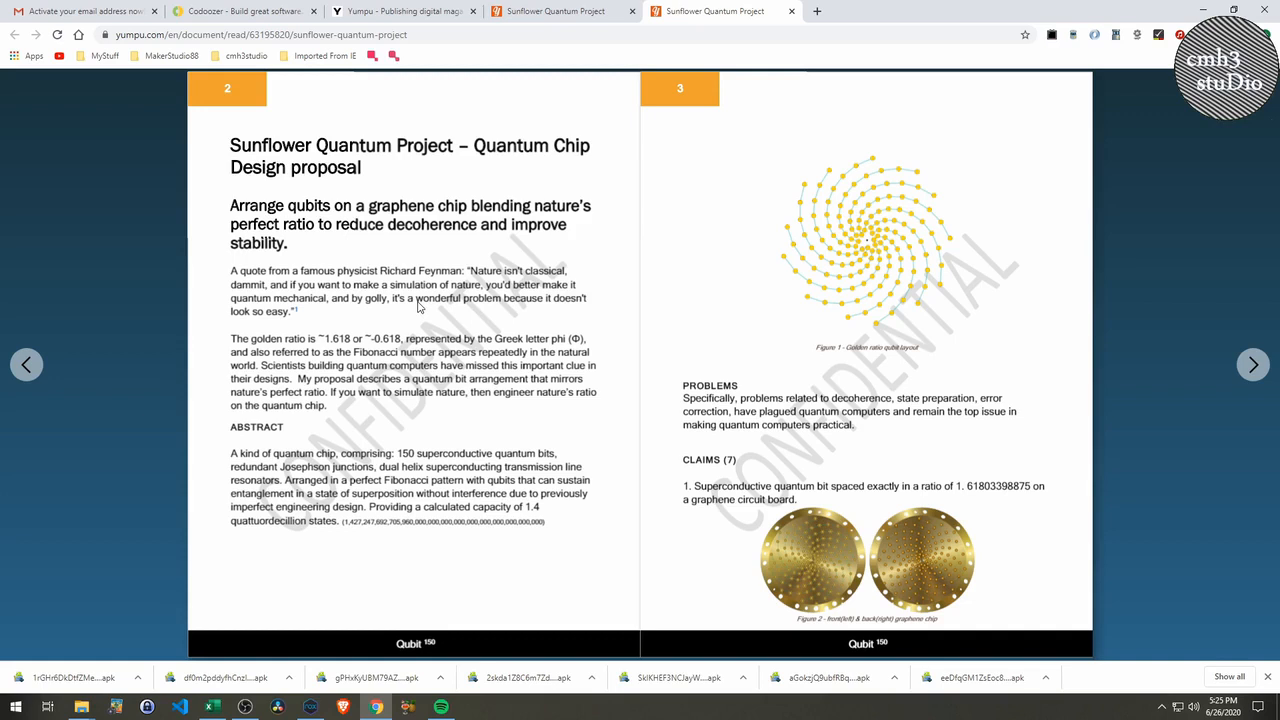
pyautogui.moveTo(836, 290)
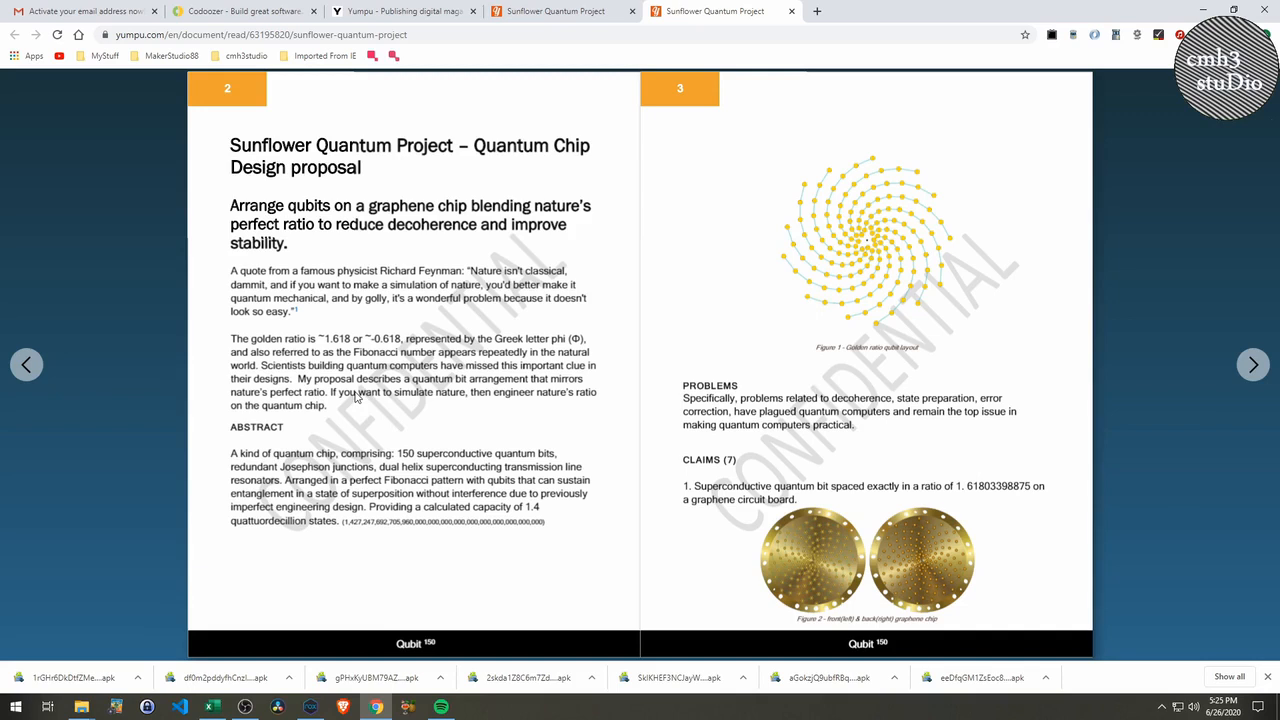
pyautogui.moveTo(396, 396)
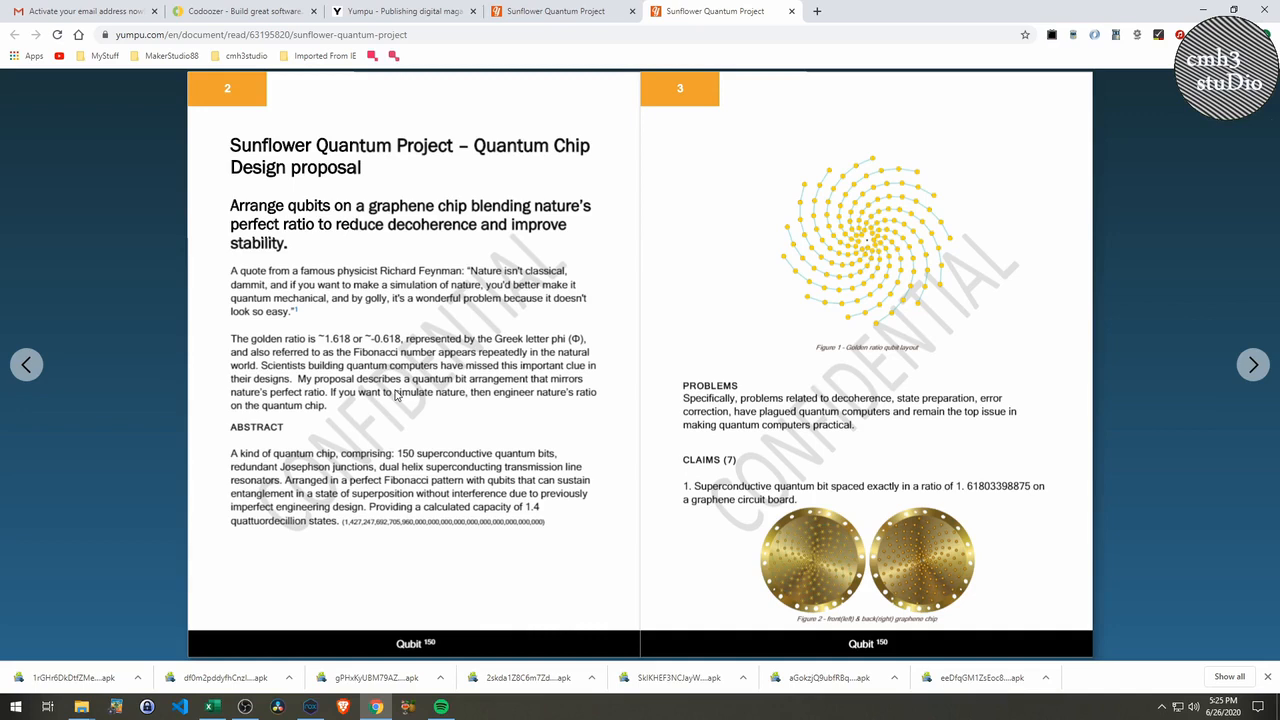
pyautogui.moveTo(868, 270)
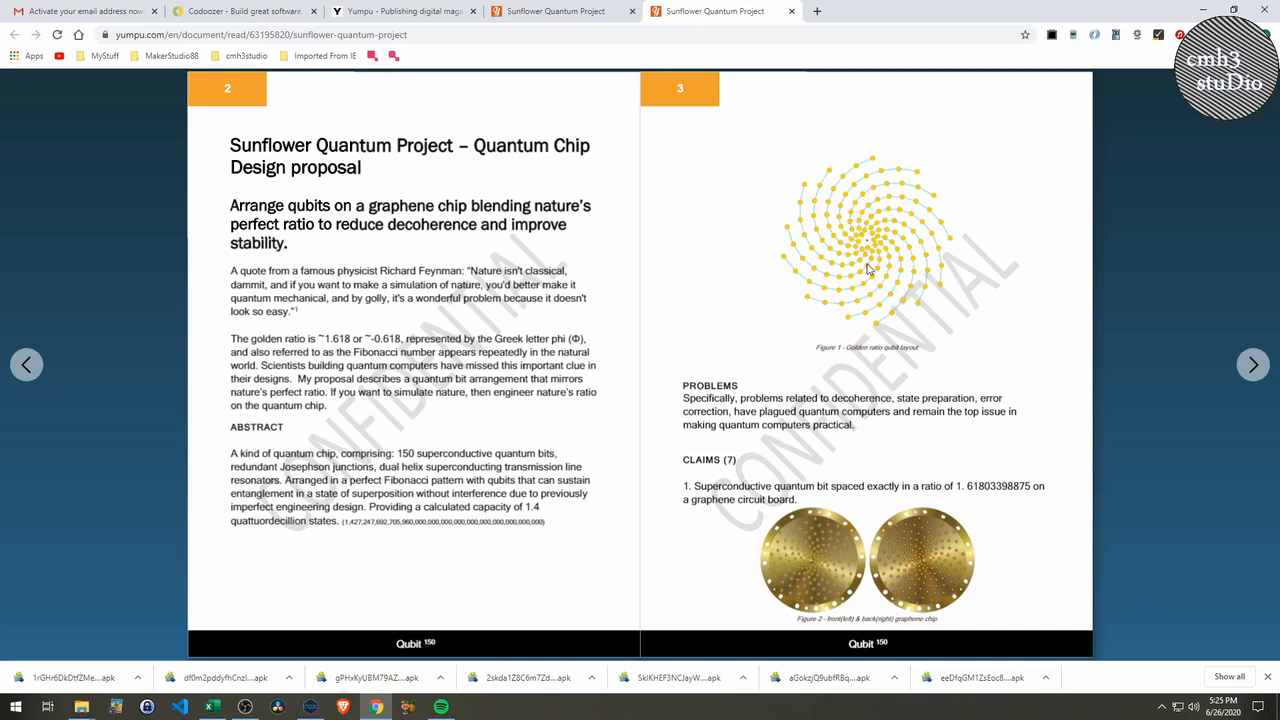
pyautogui.moveTo(810, 270)
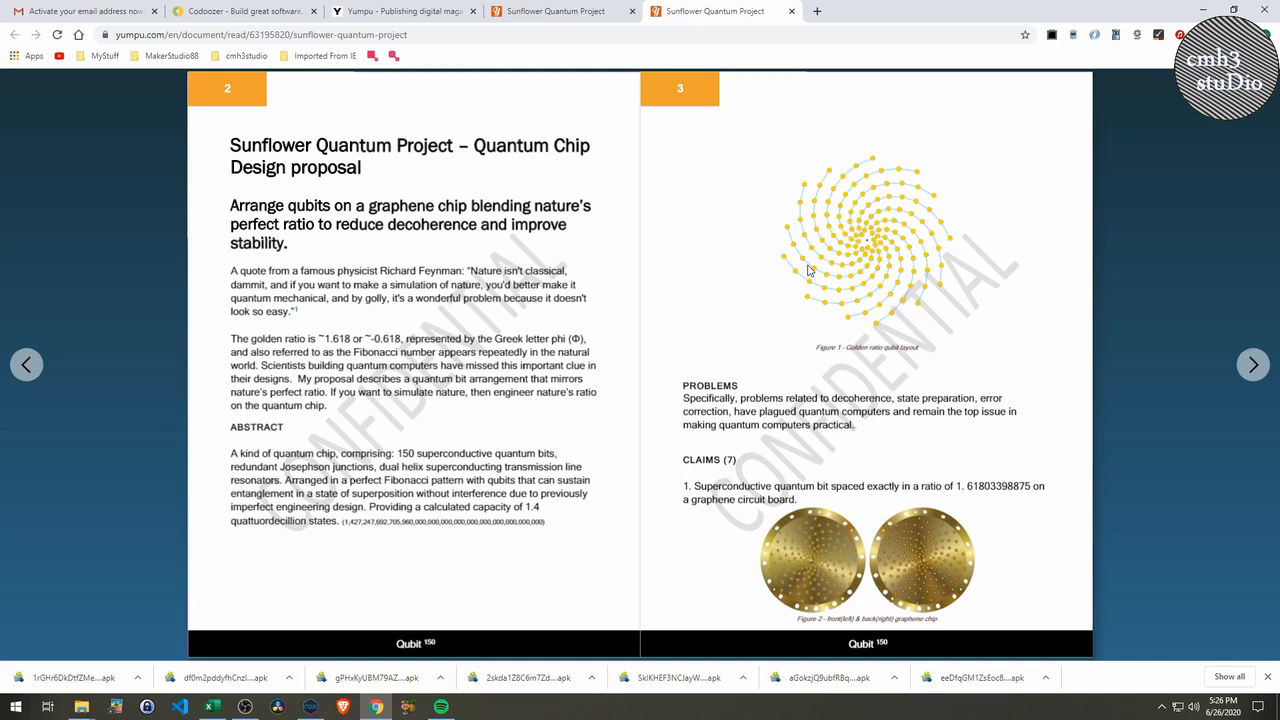
pyautogui.moveTo(824, 584)
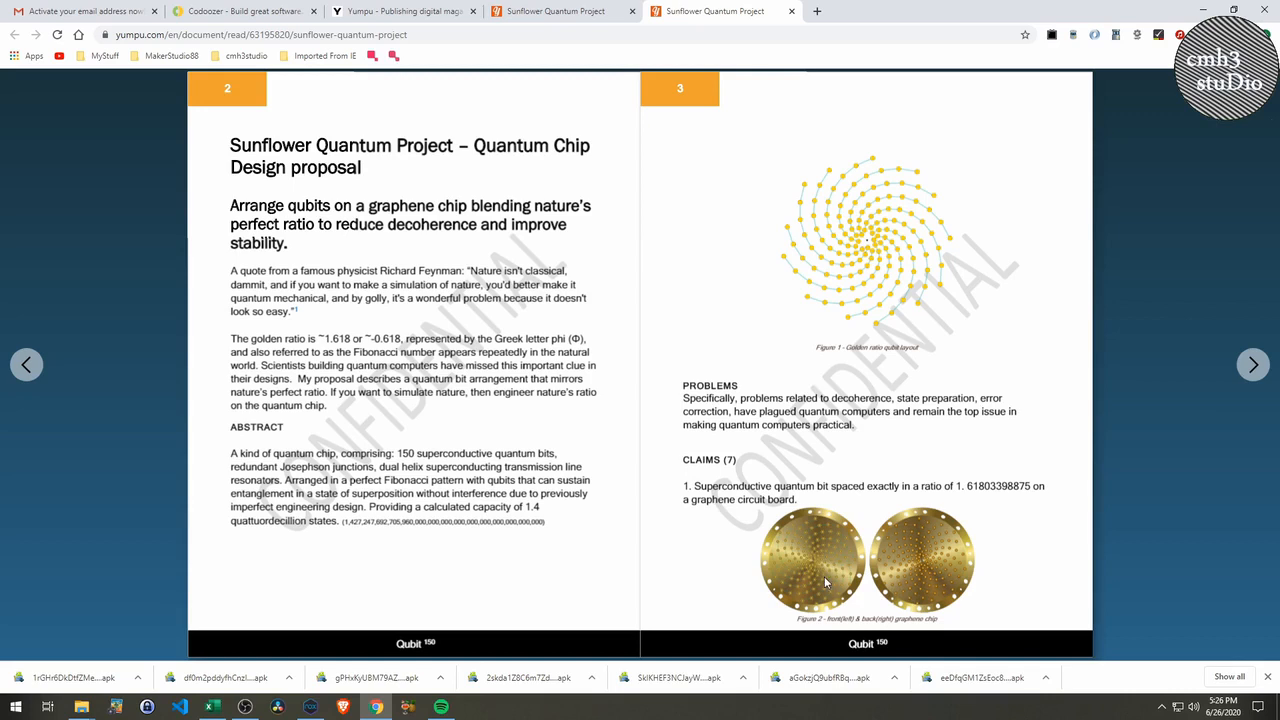
pyautogui.moveTo(282, 350)
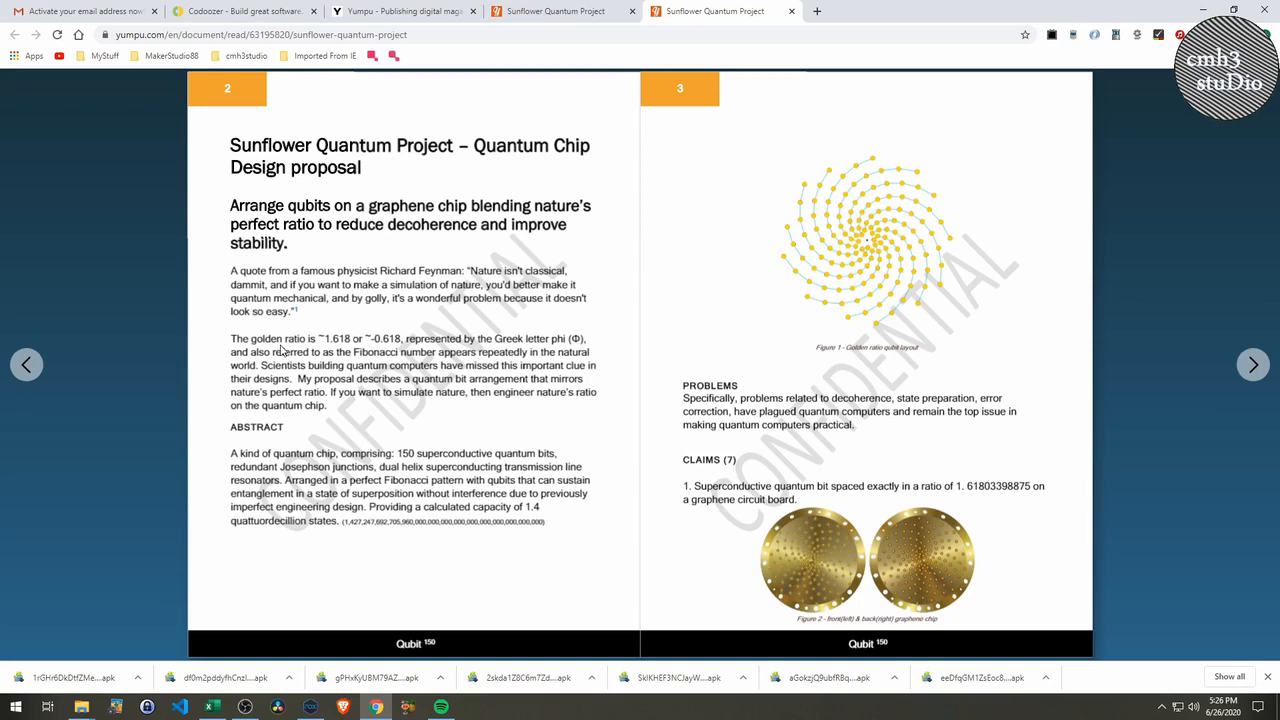
pyautogui.moveTo(400, 348)
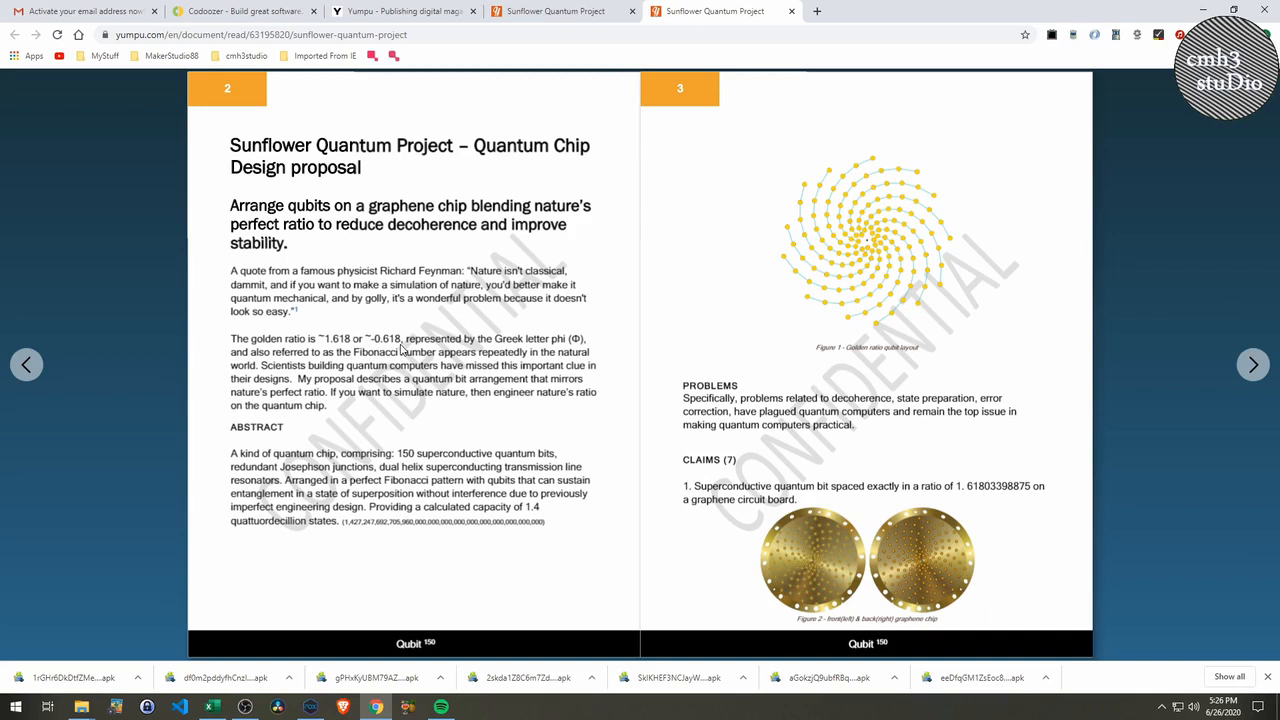
pyautogui.moveTo(518, 362)
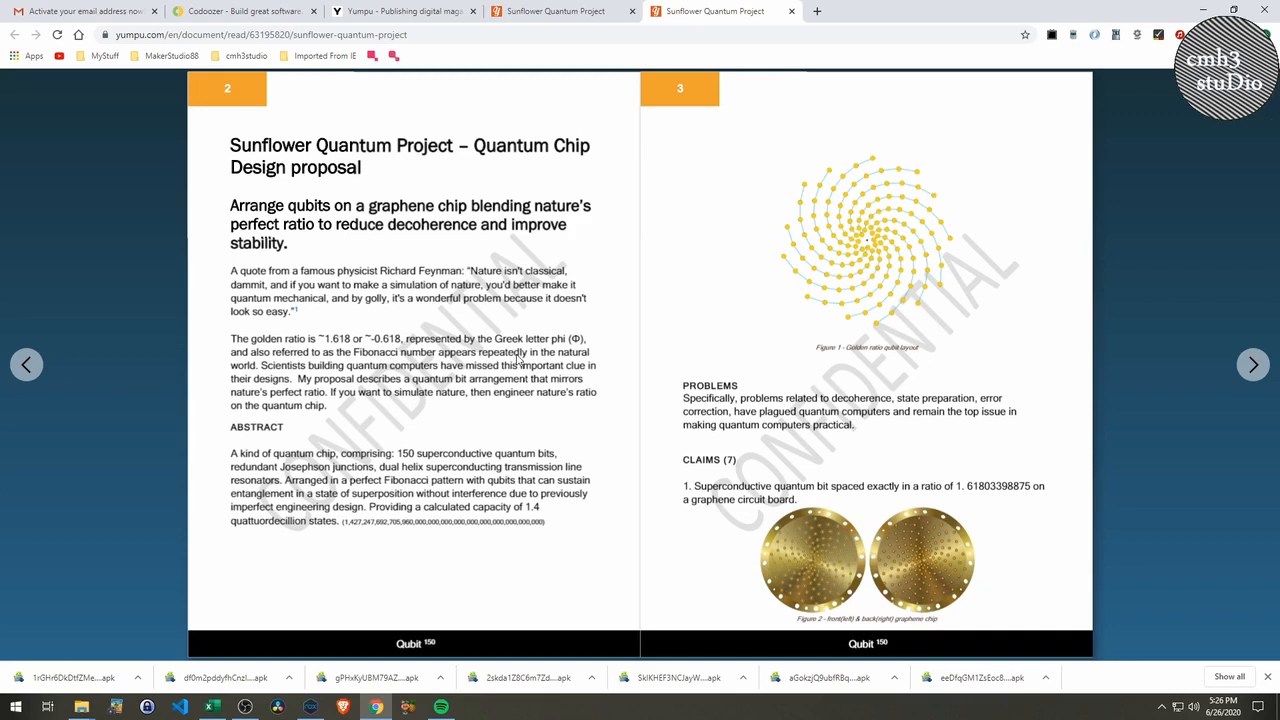
pyautogui.moveTo(356, 368)
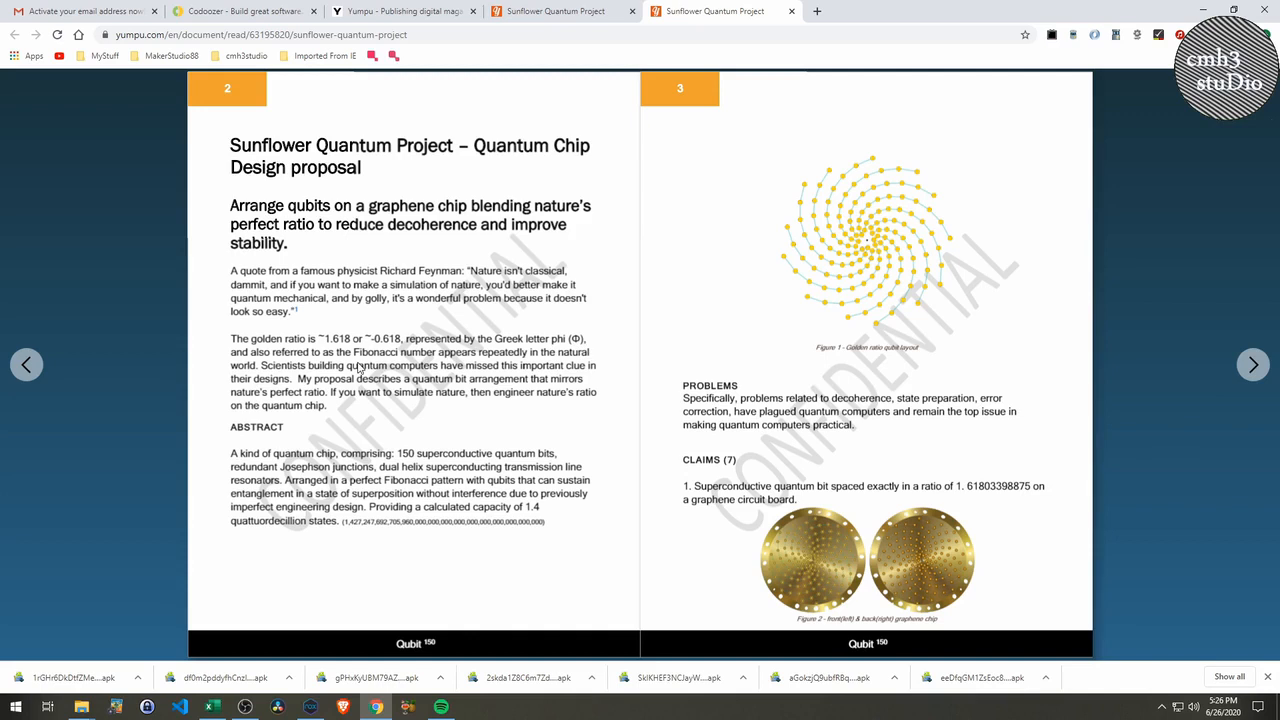
pyautogui.moveTo(500, 362)
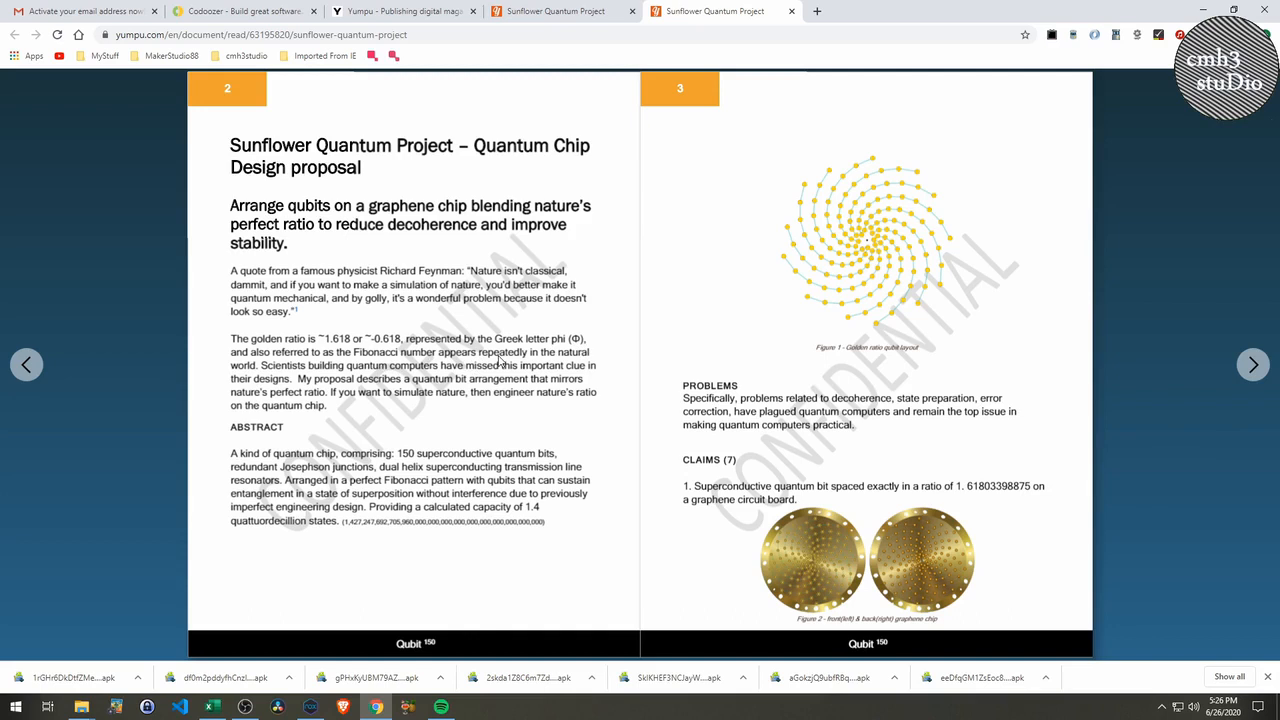
pyautogui.moveTo(488, 424)
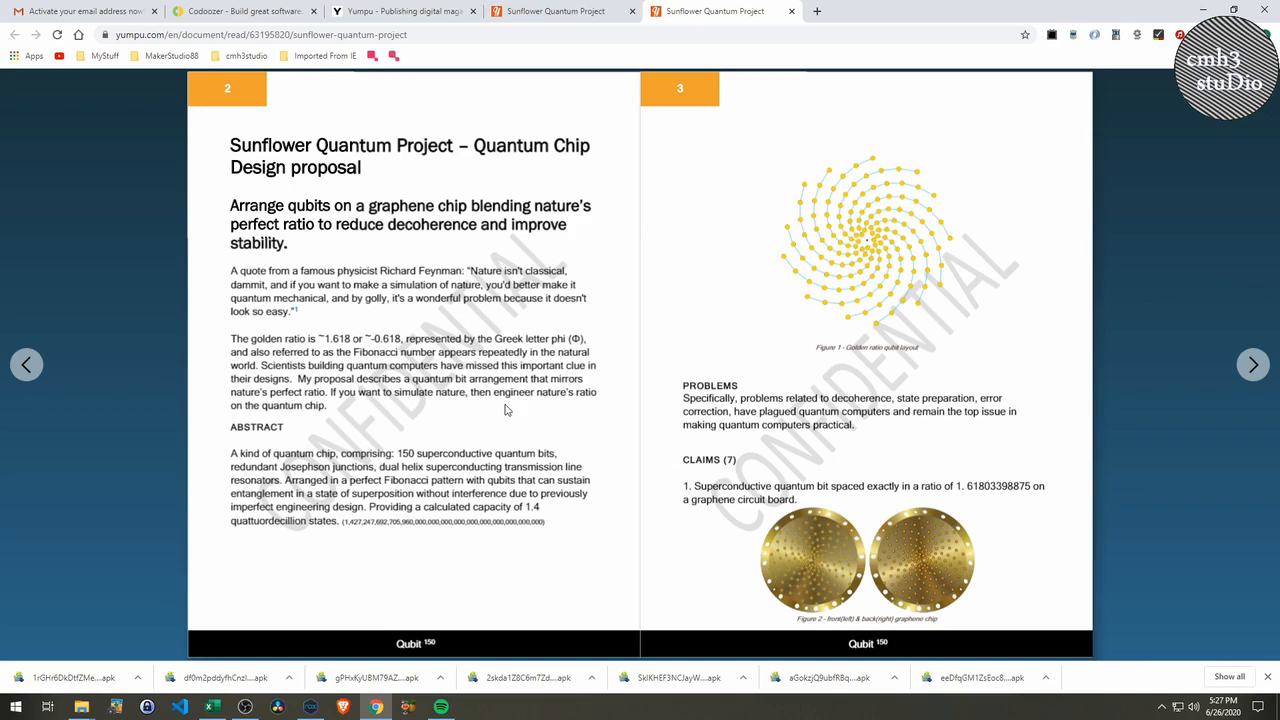
pyautogui.moveTo(482, 406)
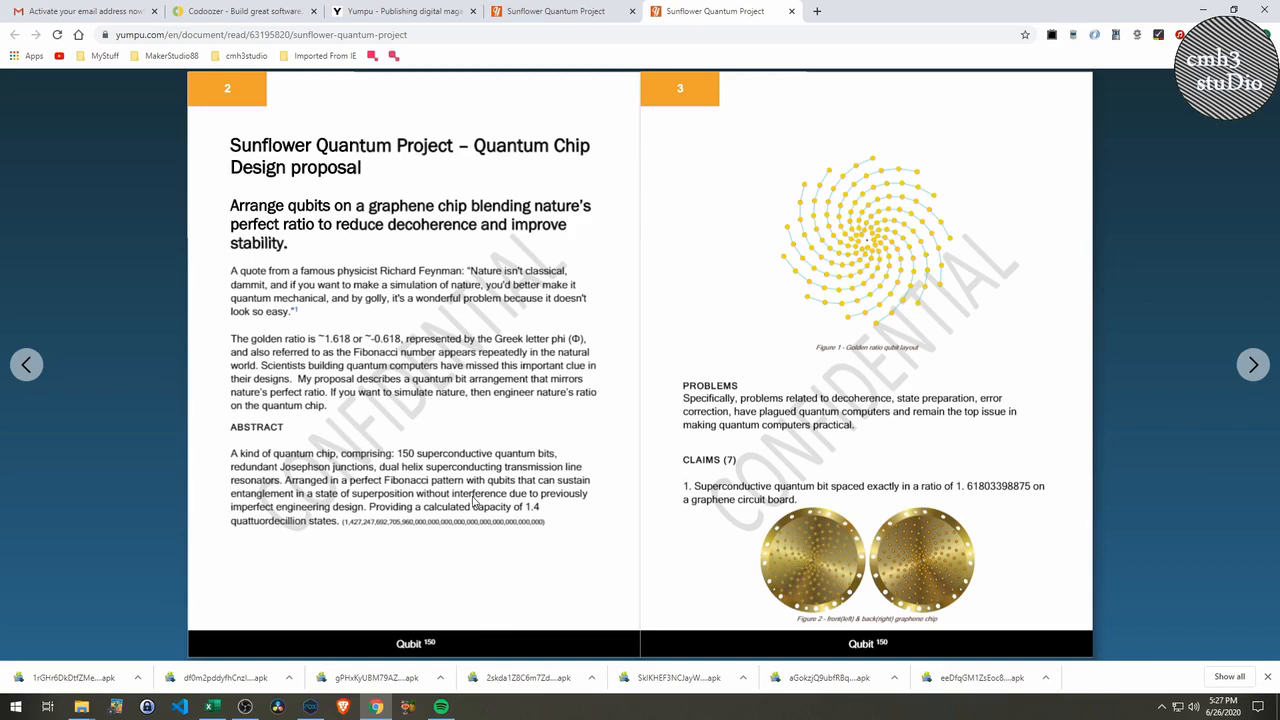
pyautogui.moveTo(436, 516)
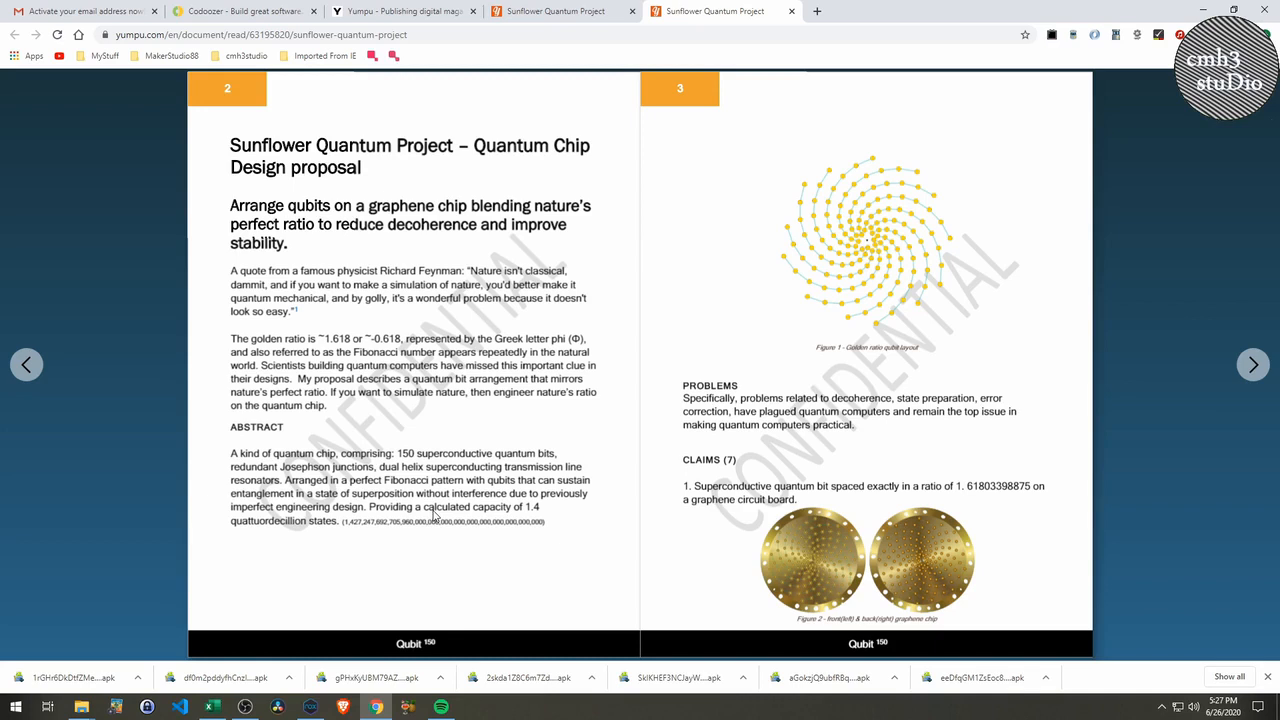
pyautogui.moveTo(480, 500)
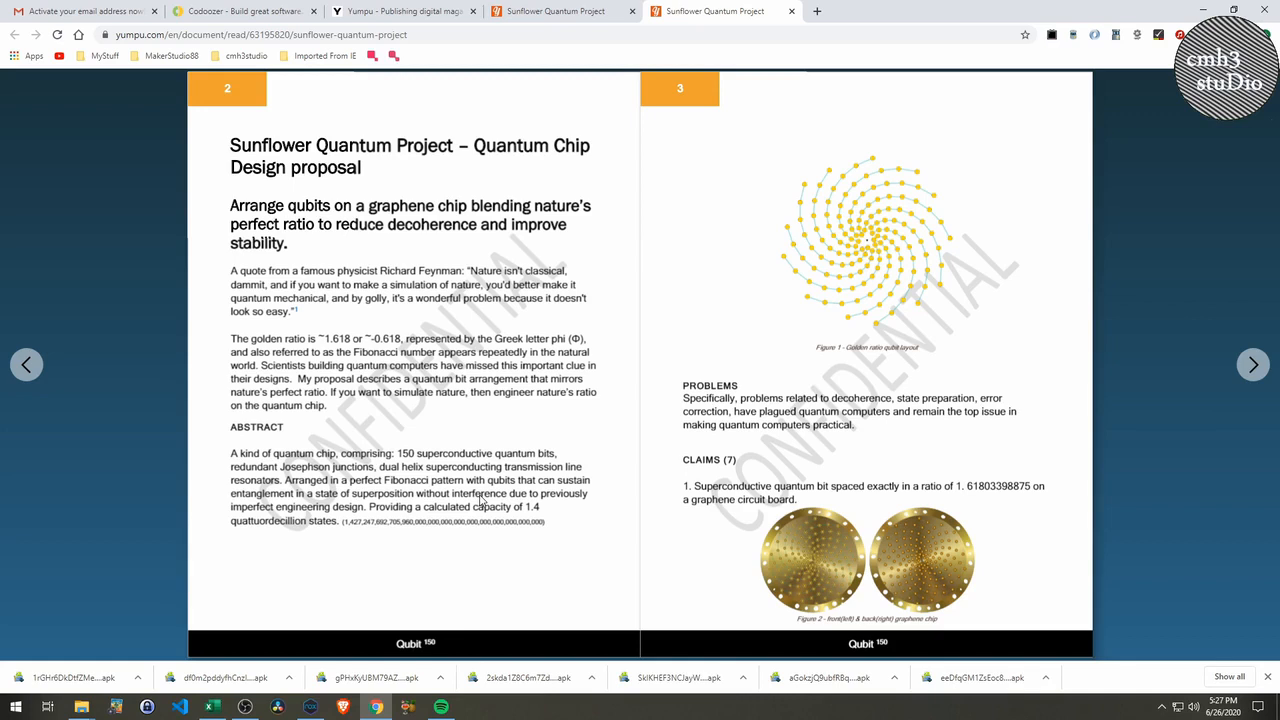
pyautogui.moveTo(380, 498)
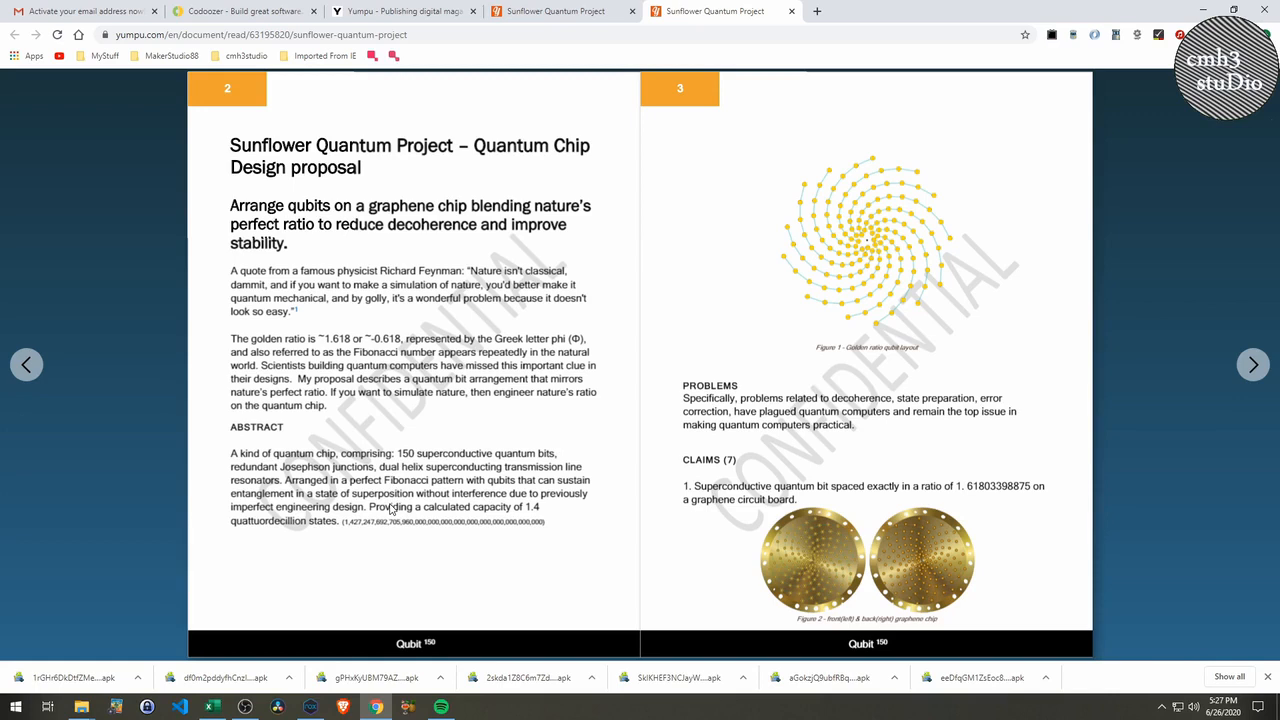
pyautogui.moveTo(454, 504)
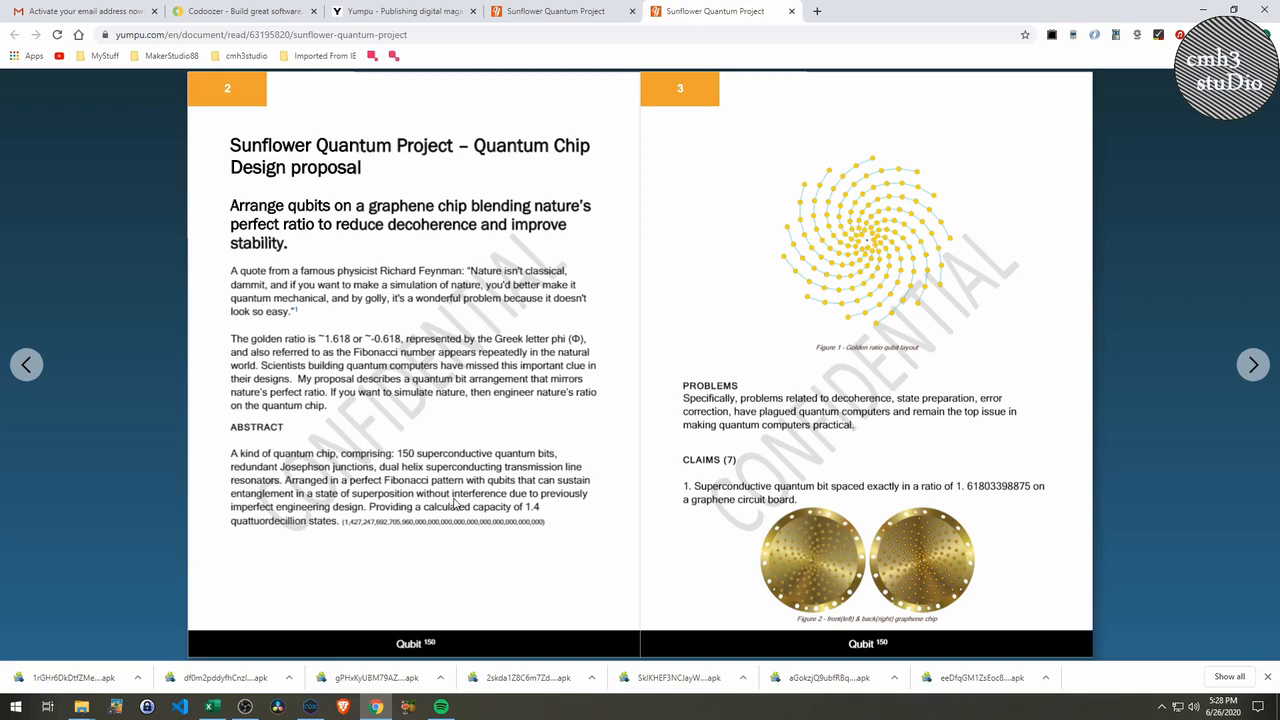
pyautogui.moveTo(536, 518)
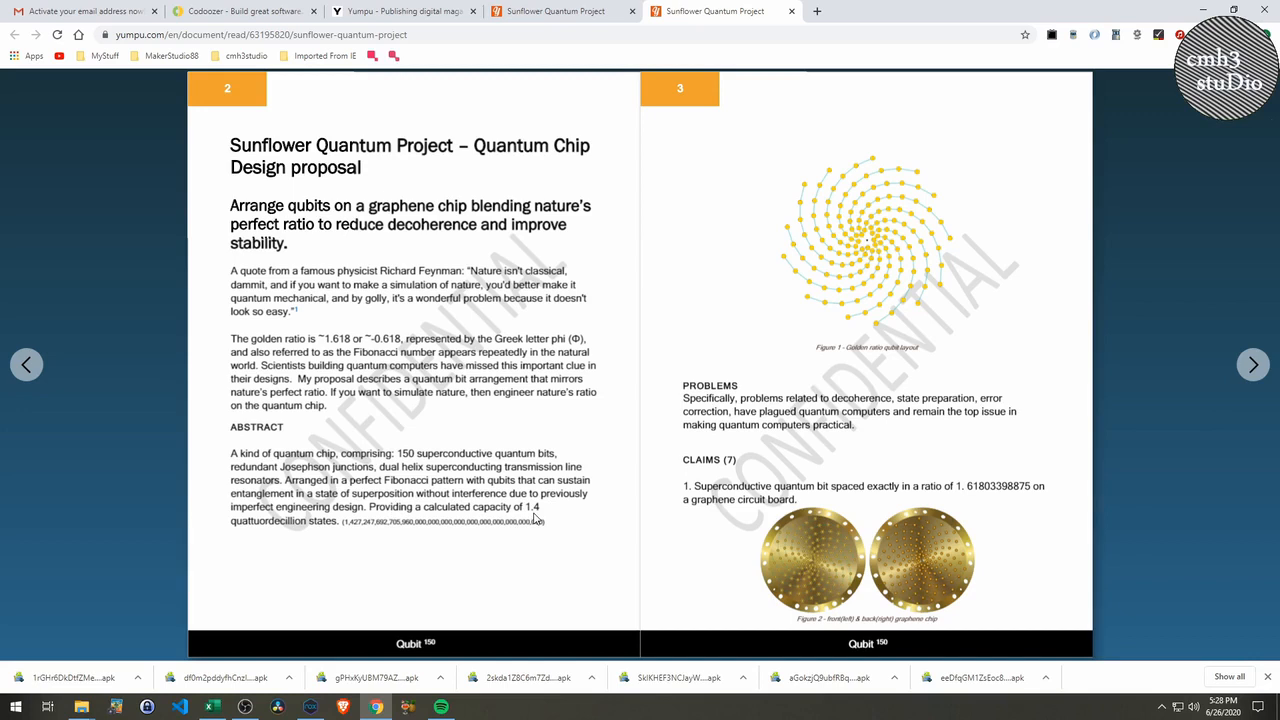
pyautogui.moveTo(270, 536)
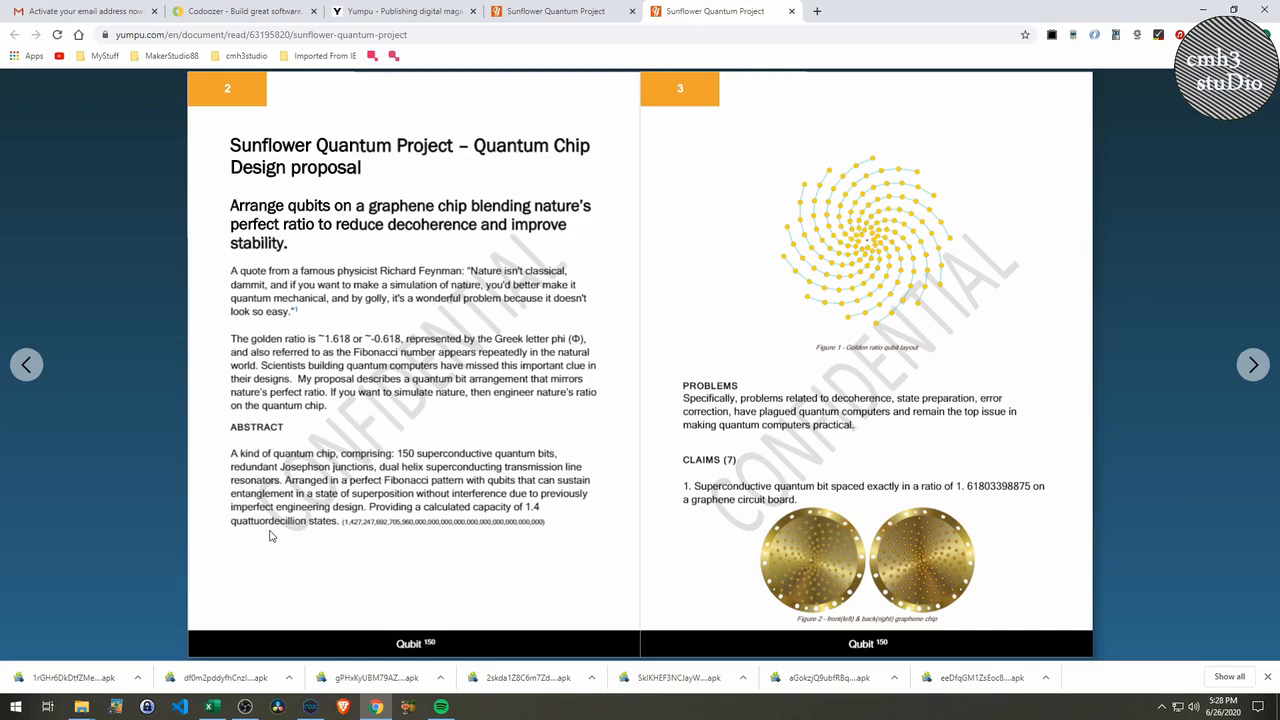
pyautogui.moveTo(388, 532)
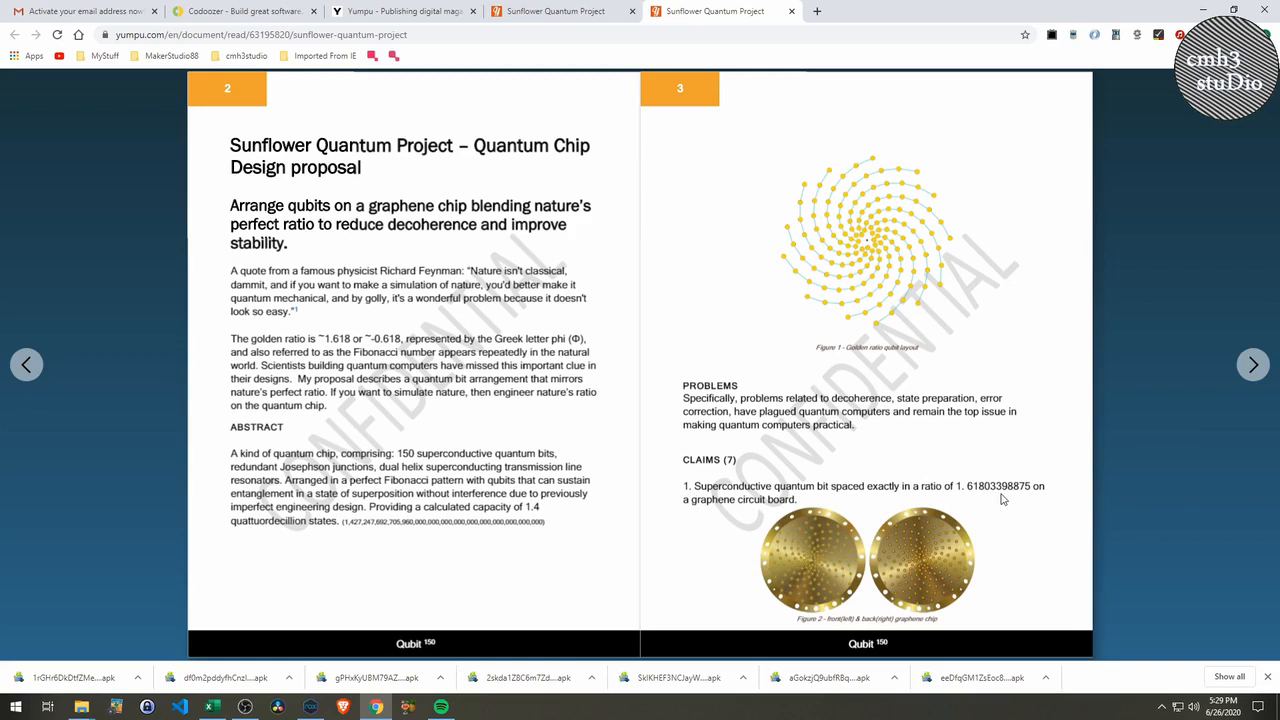
pyautogui.moveTo(1248, 376)
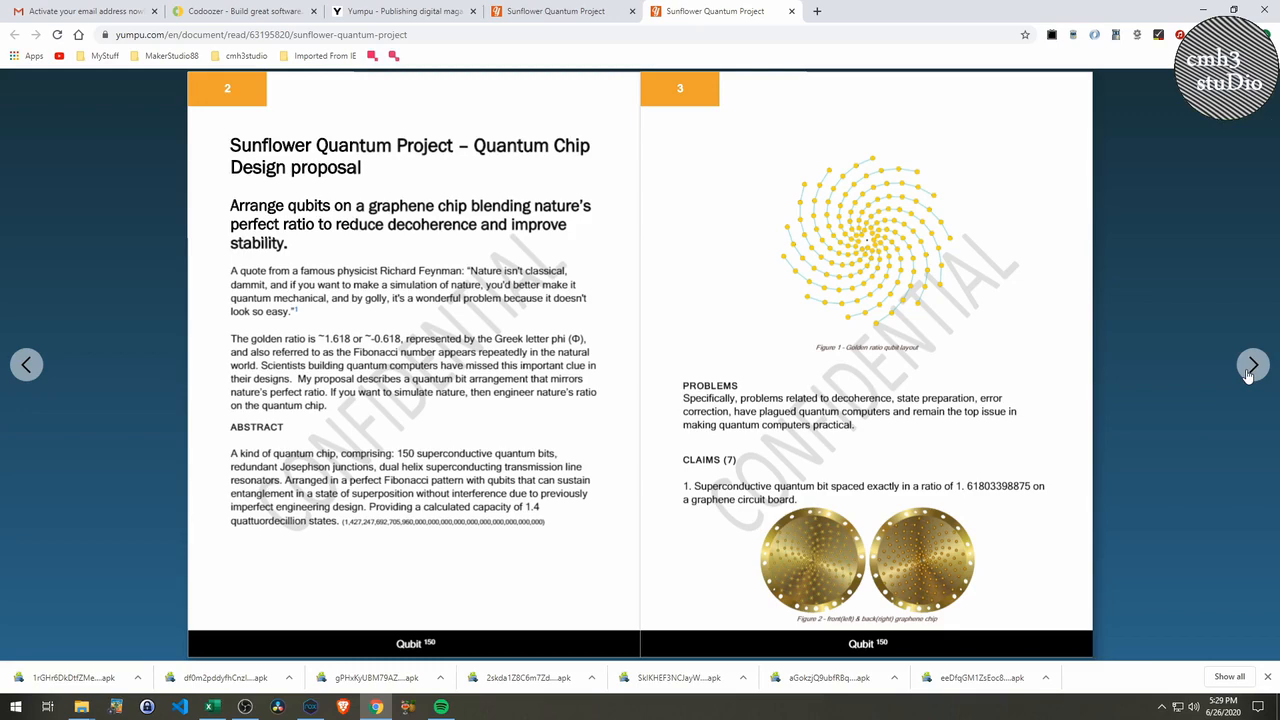
# Advance through the spreads to pages 6–7 and zoom into the full reader for pages 4–5.
pyautogui.click(1252, 364)
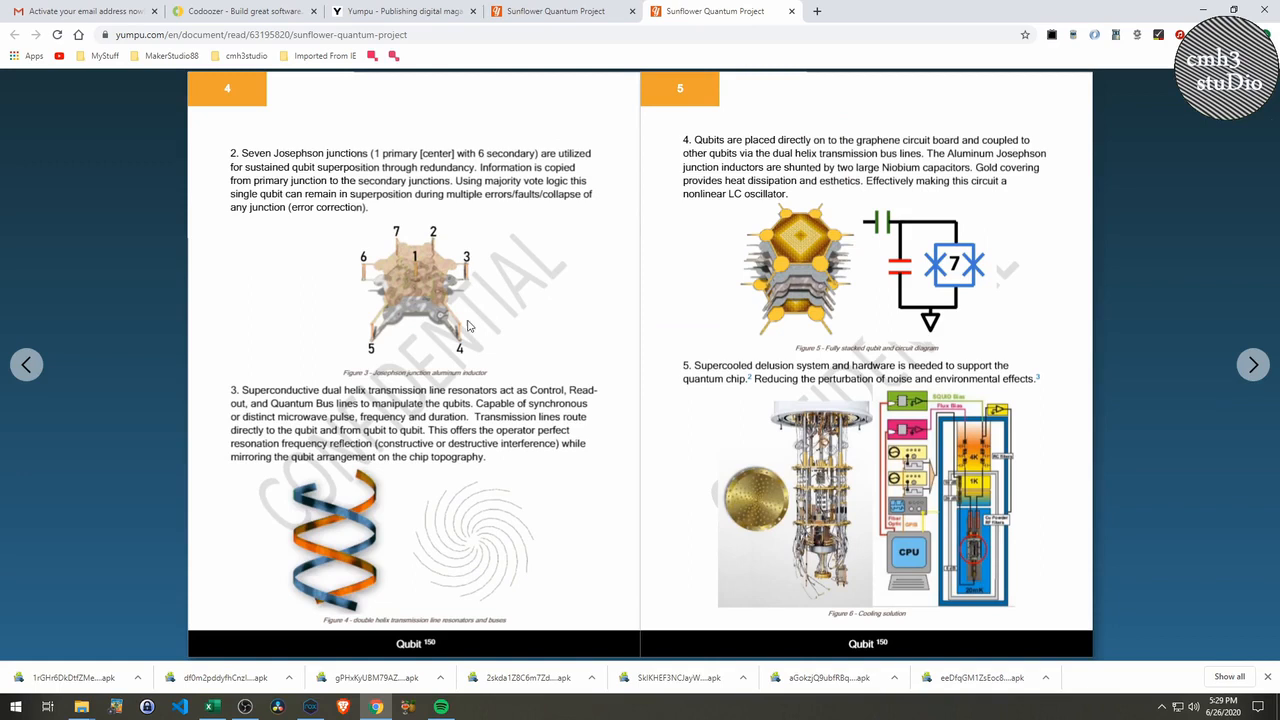
pyautogui.moveTo(800, 296)
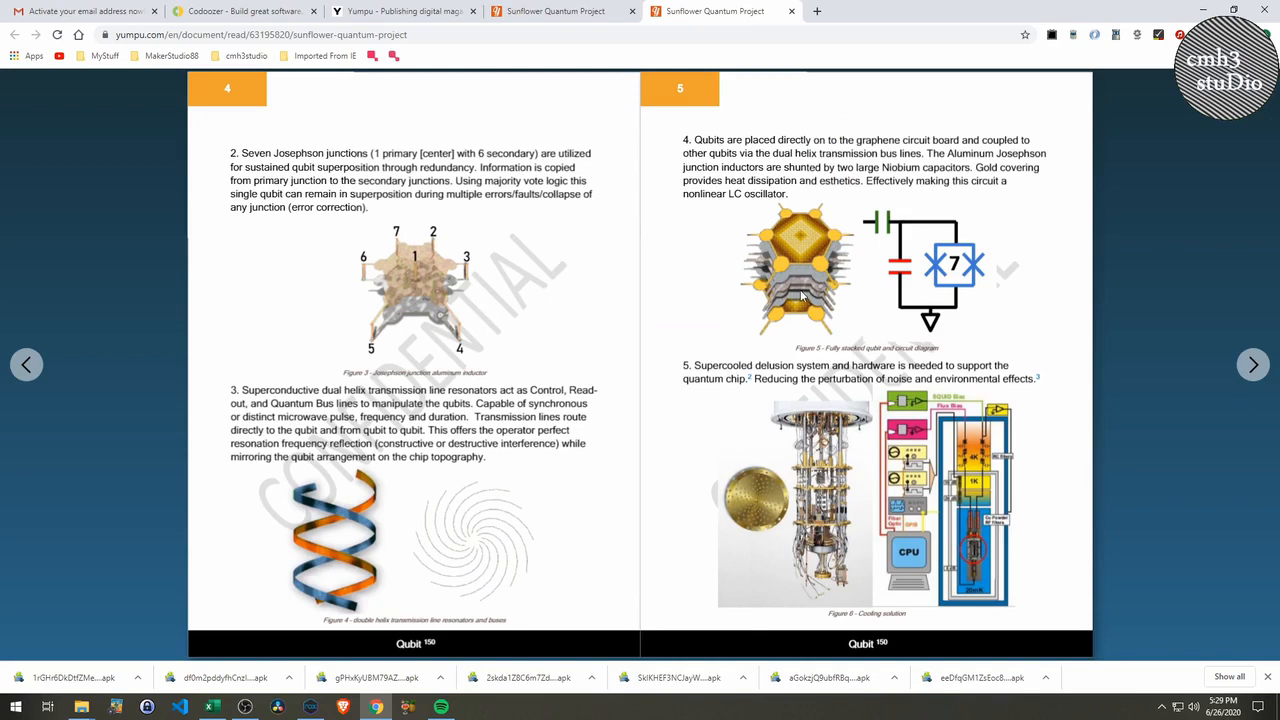
pyautogui.moveTo(796, 284)
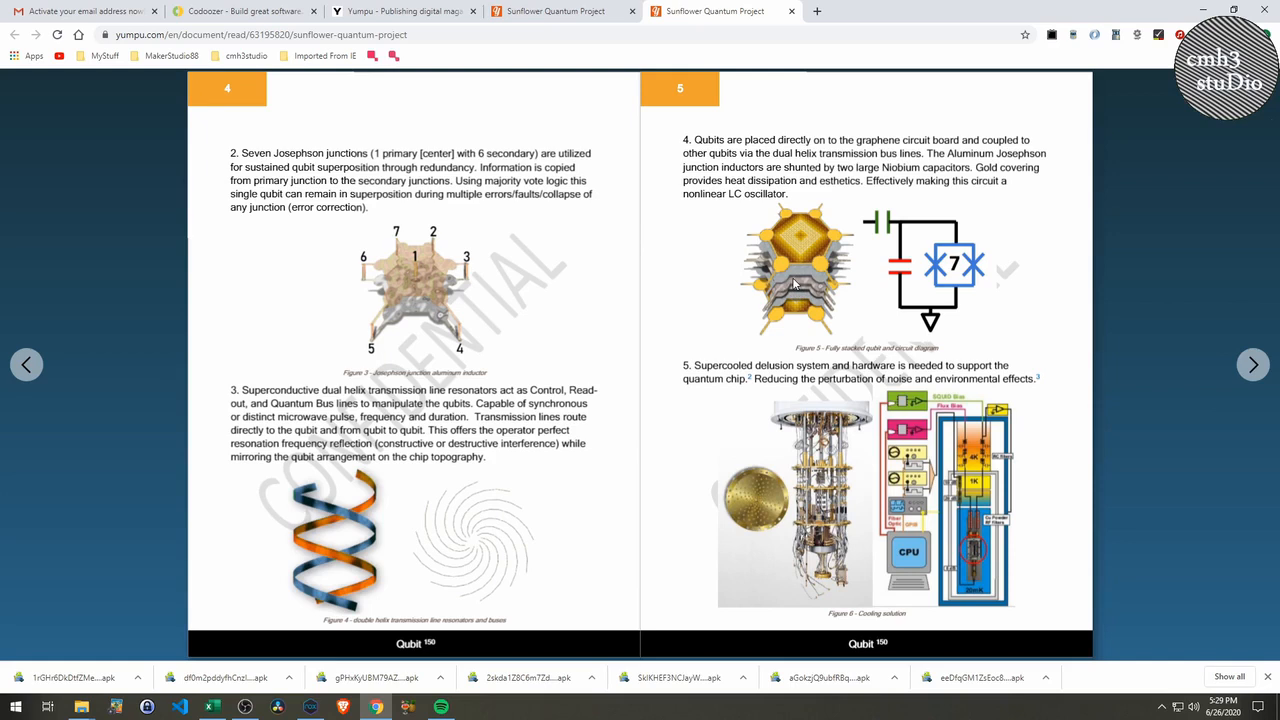
pyautogui.moveTo(800, 290)
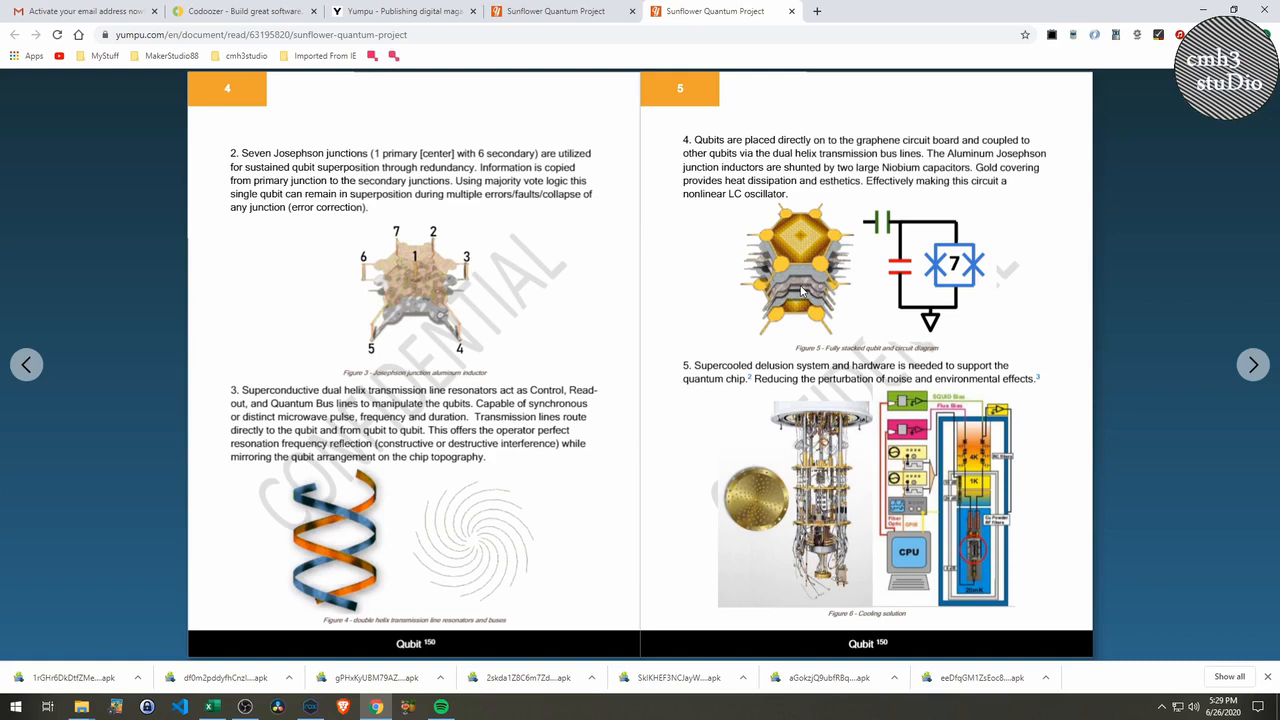
pyautogui.moveTo(440, 302)
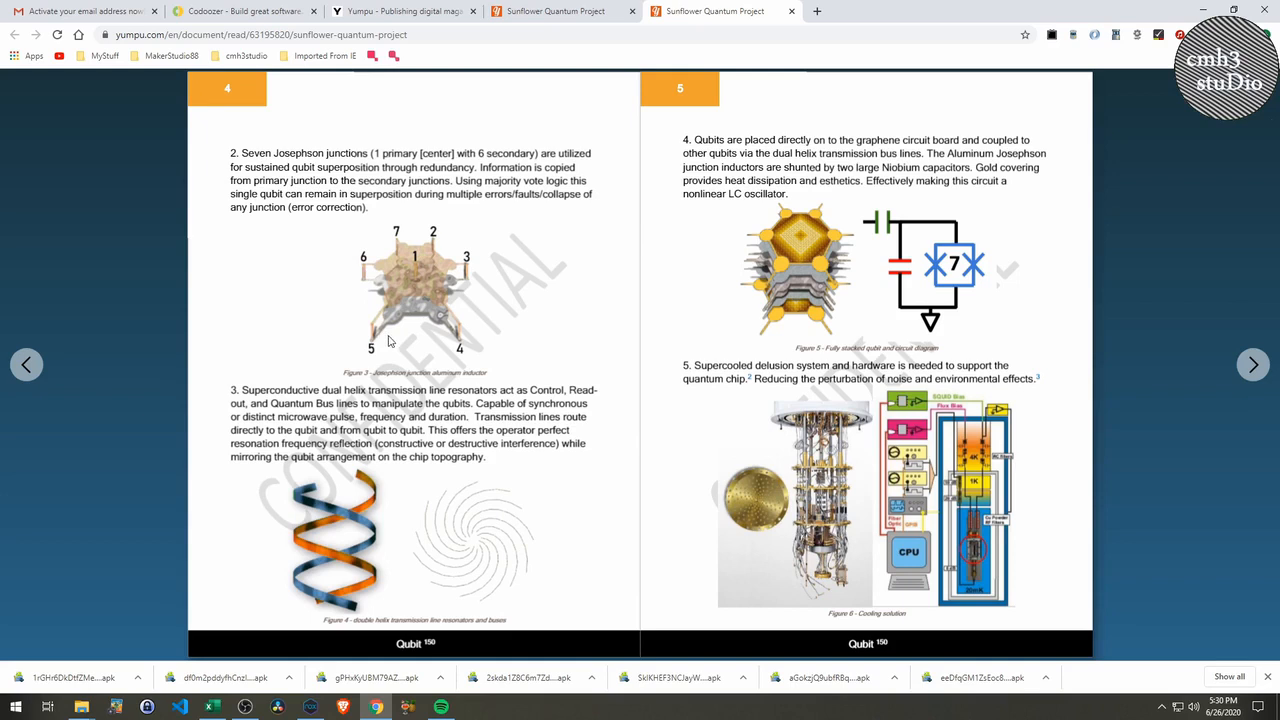
pyautogui.moveTo(470, 310)
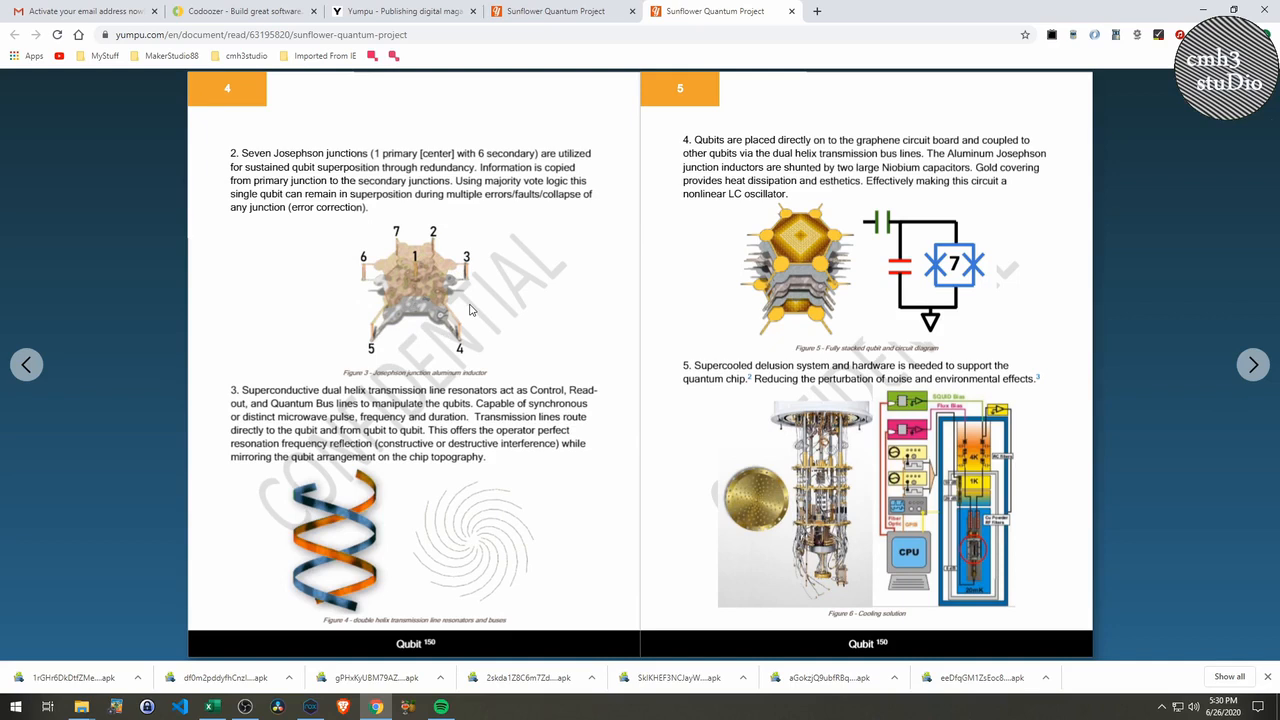
pyautogui.moveTo(424, 292)
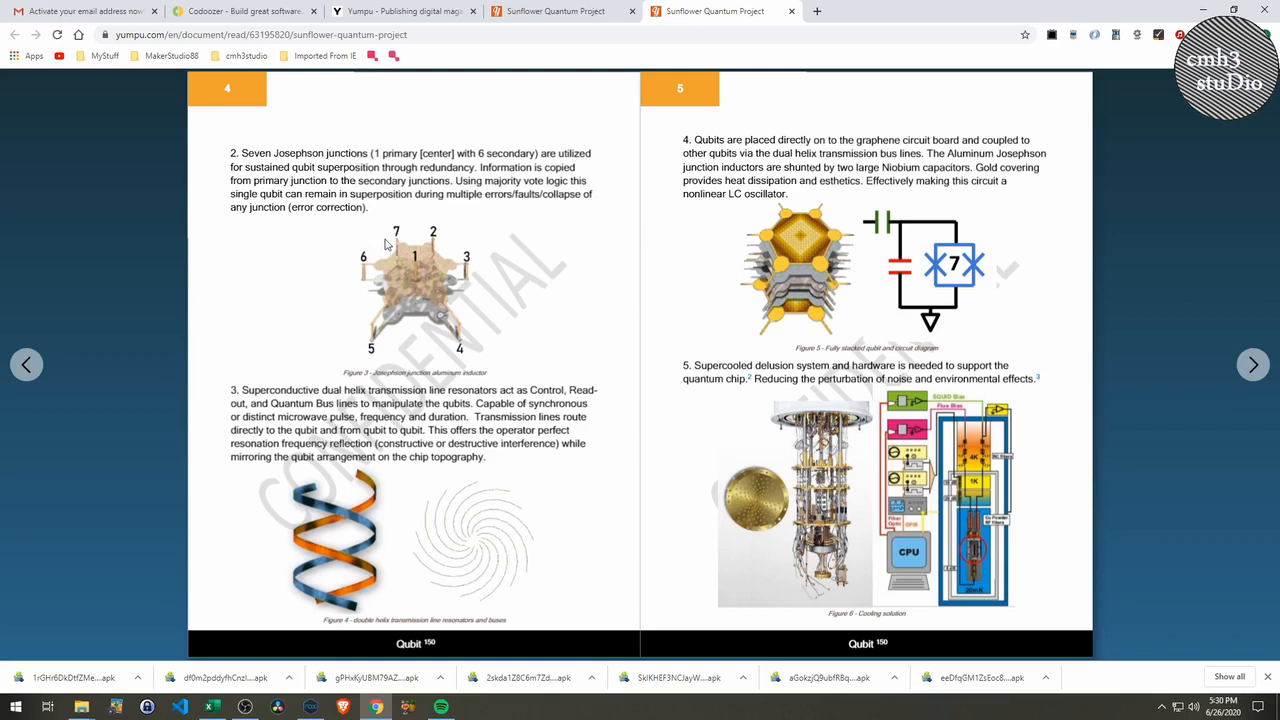
pyautogui.moveTo(408, 280)
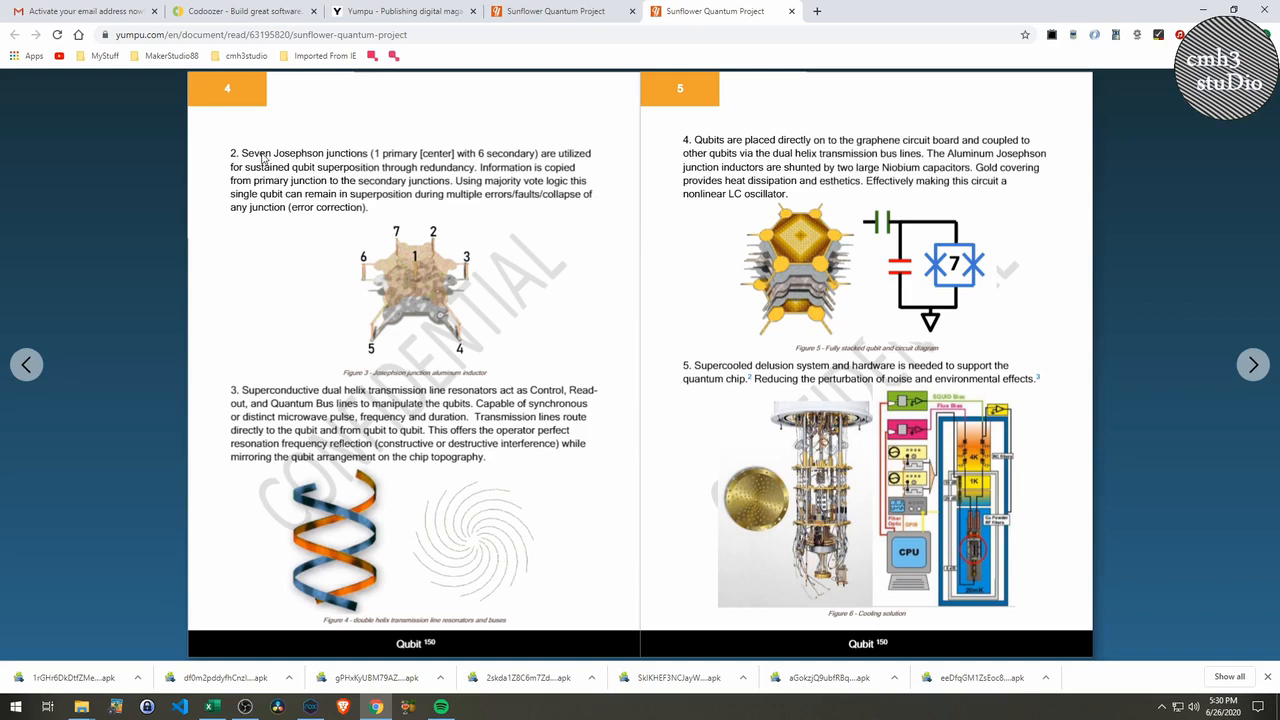
pyautogui.moveTo(544, 164)
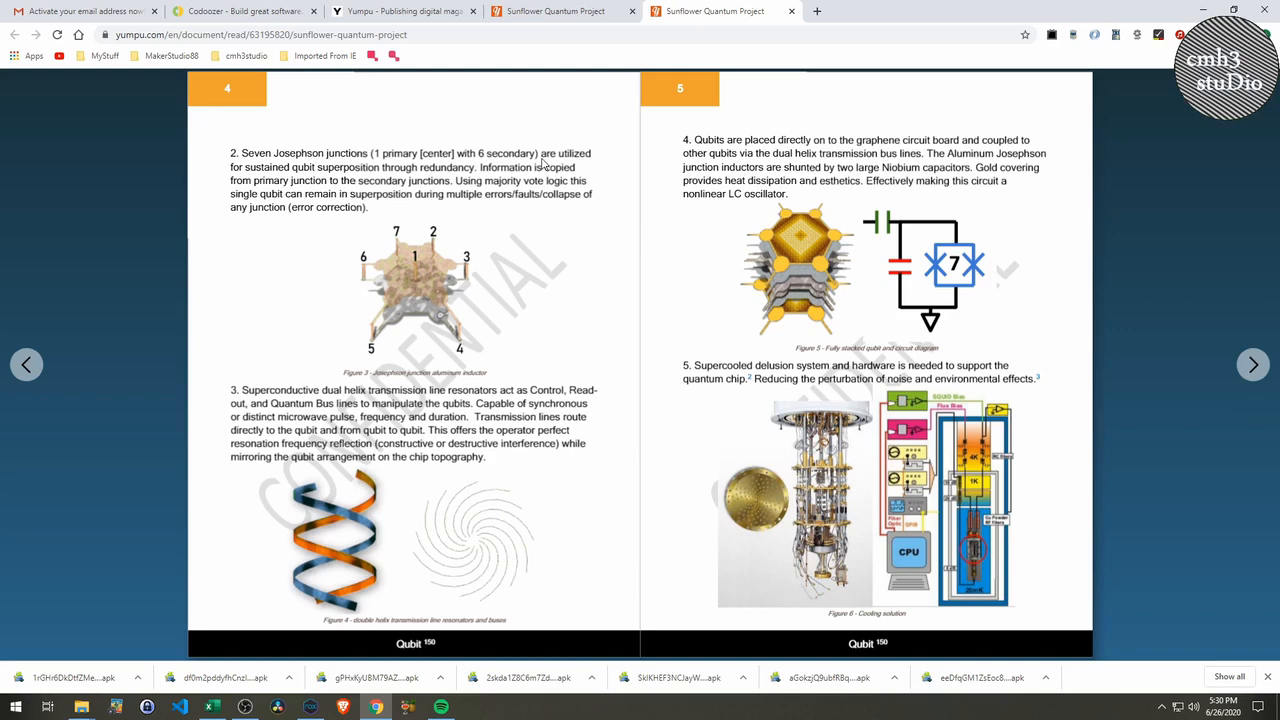
pyautogui.moveTo(408, 250)
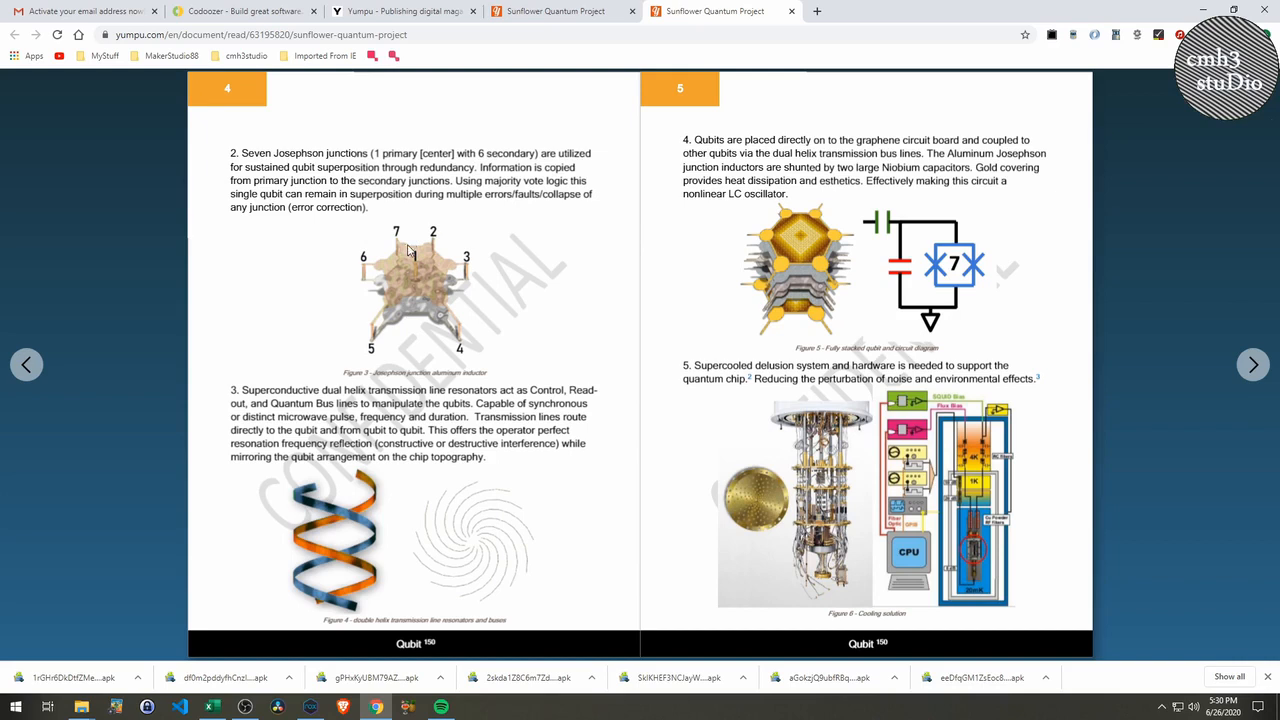
pyautogui.moveTo(356, 268)
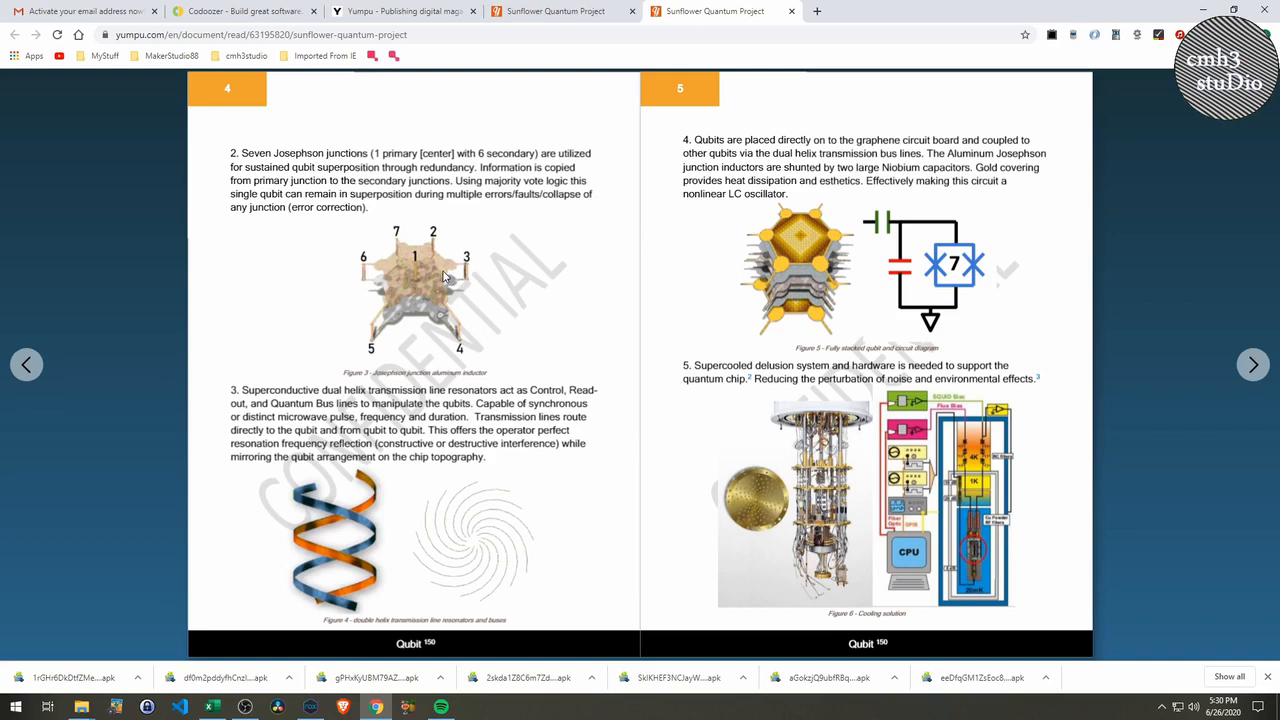
pyautogui.moveTo(358, 278)
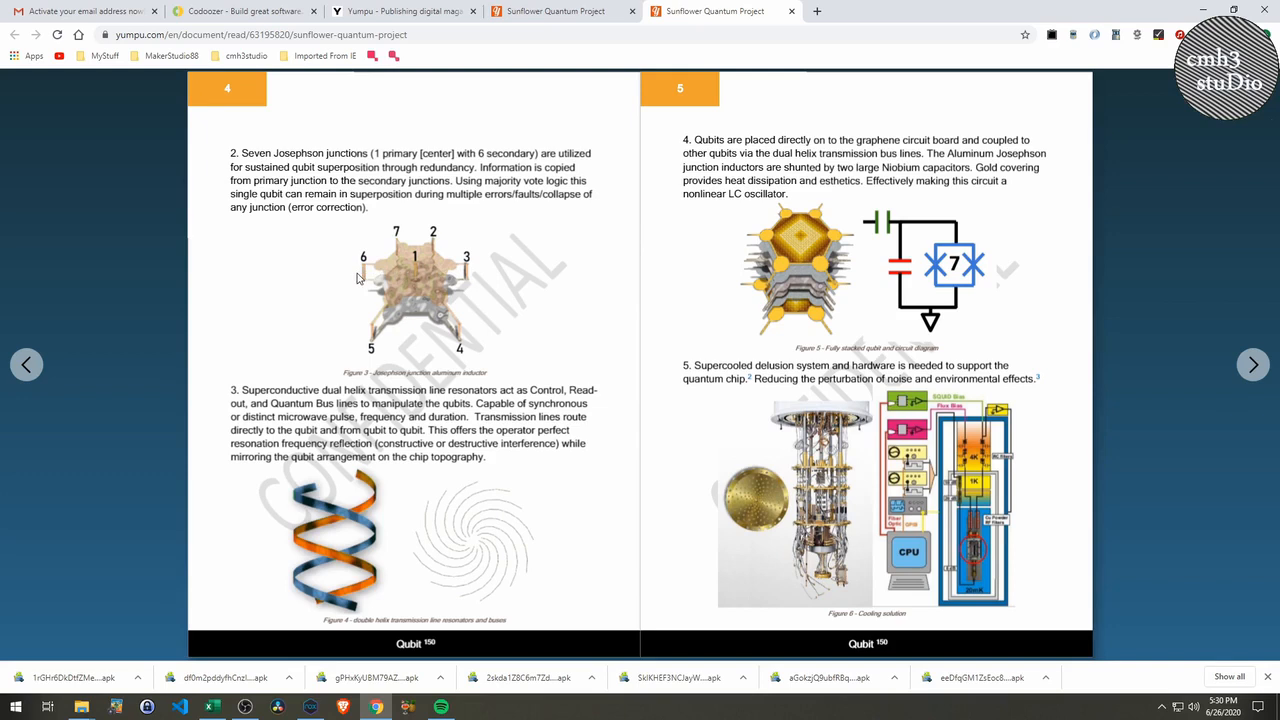
pyautogui.moveTo(418, 272)
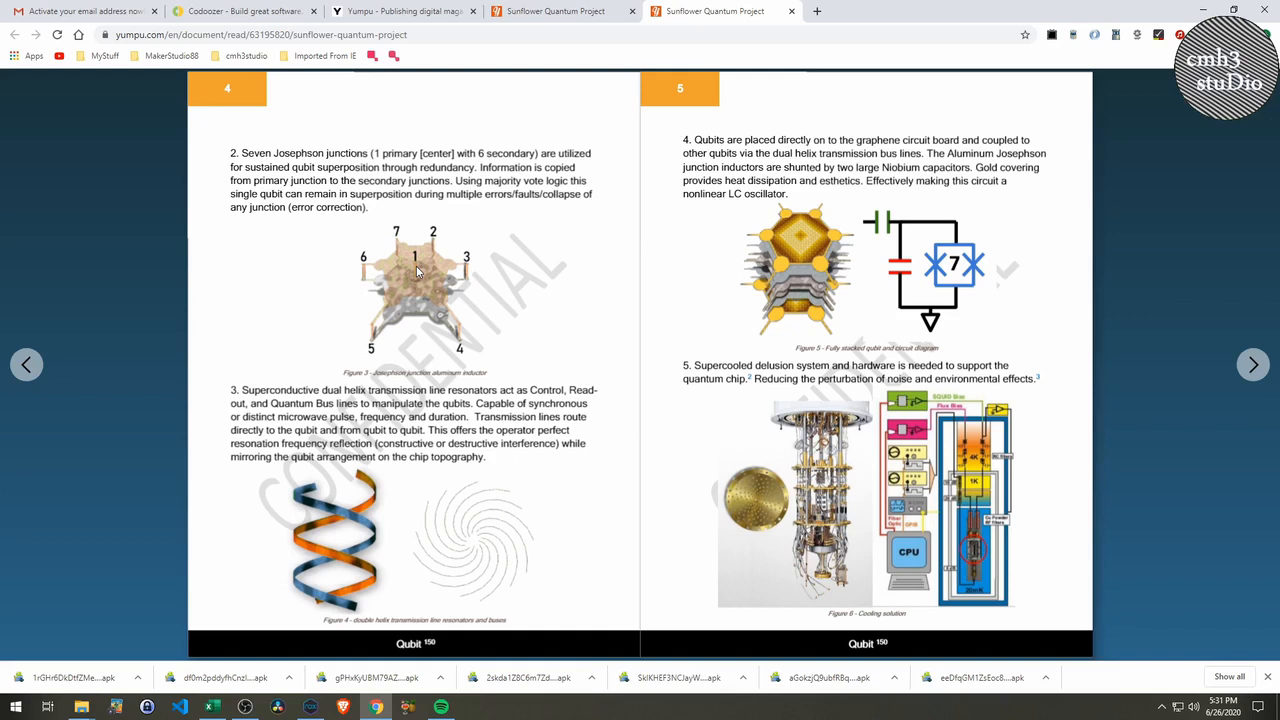
pyautogui.moveTo(764, 500)
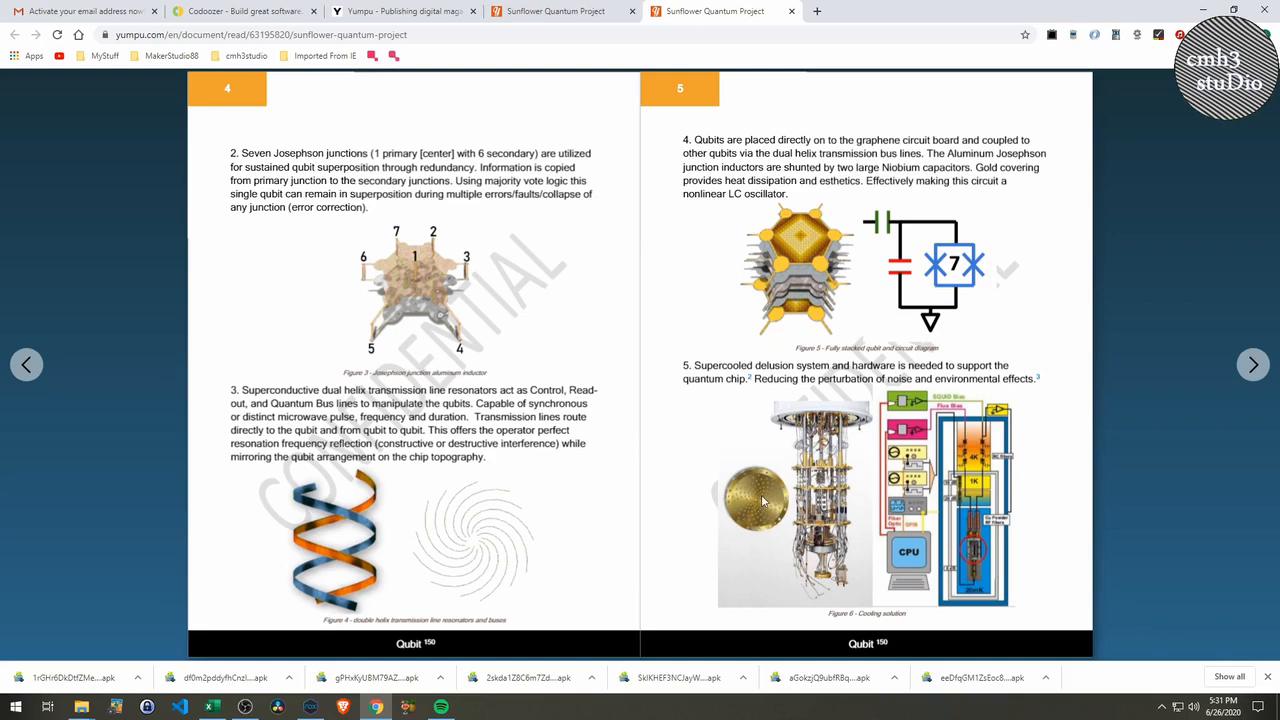
pyautogui.moveTo(536, 398)
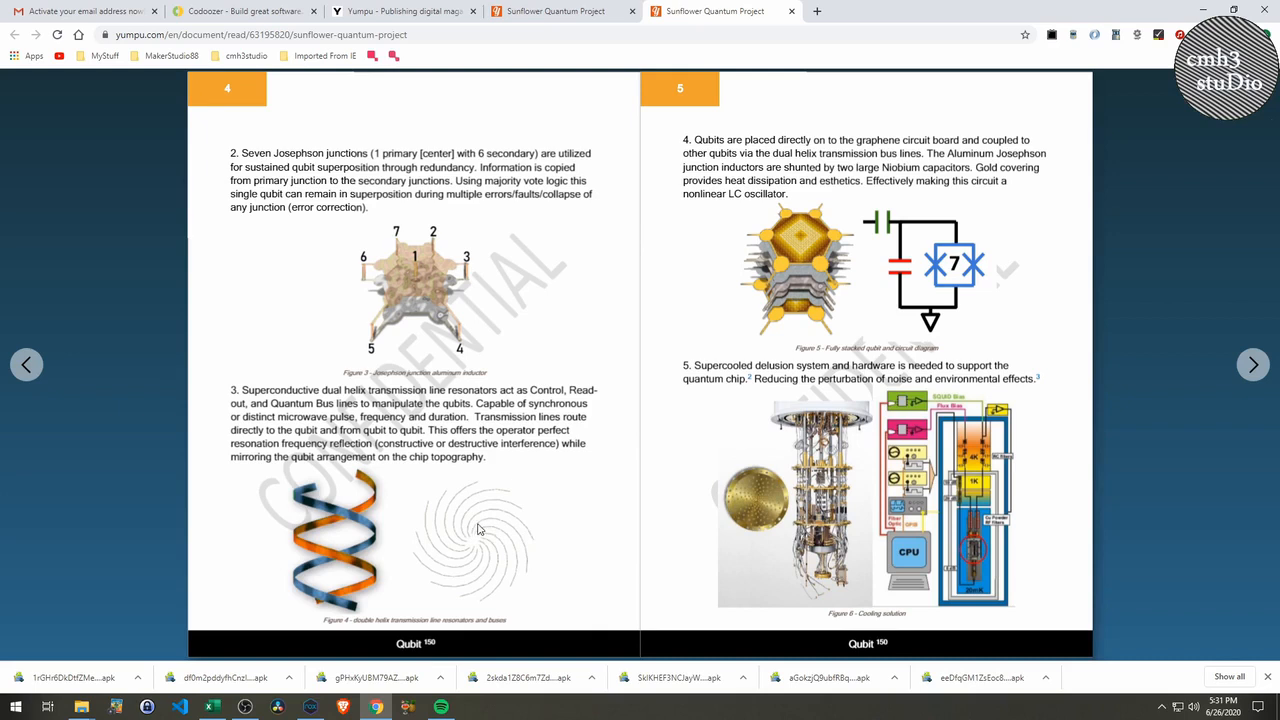
pyautogui.moveTo(450, 550)
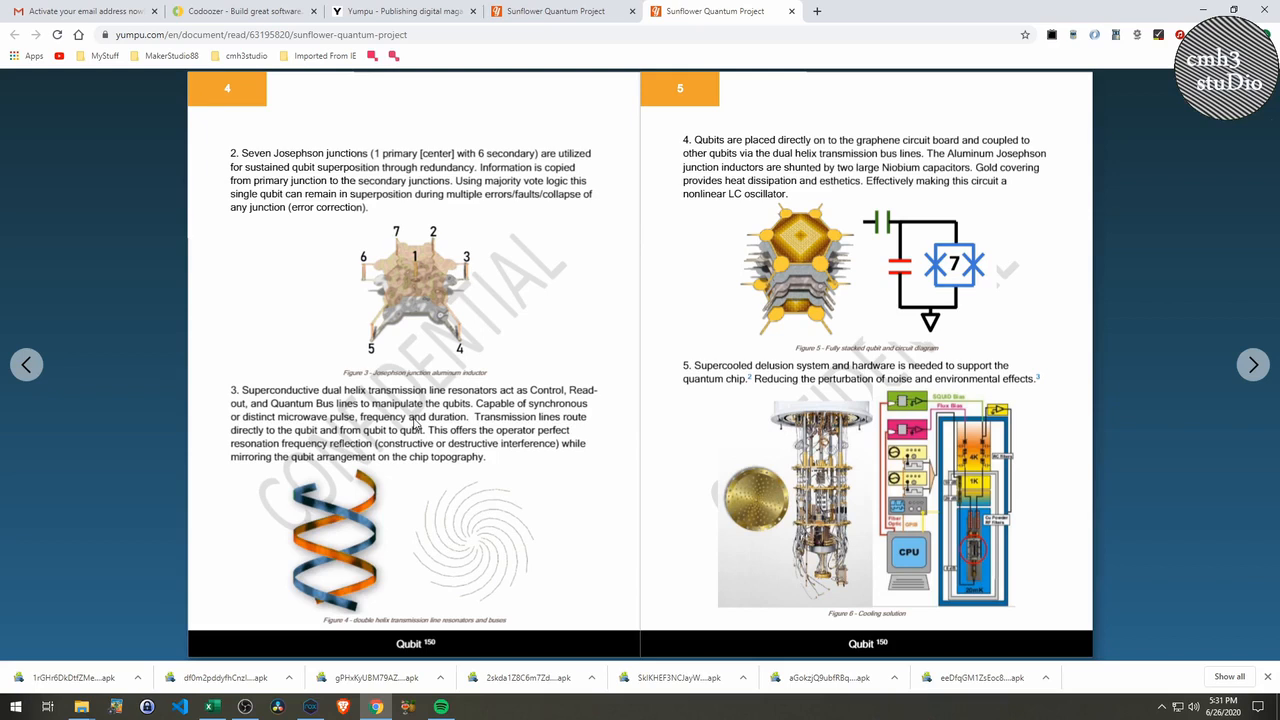
pyautogui.moveTo(444, 510)
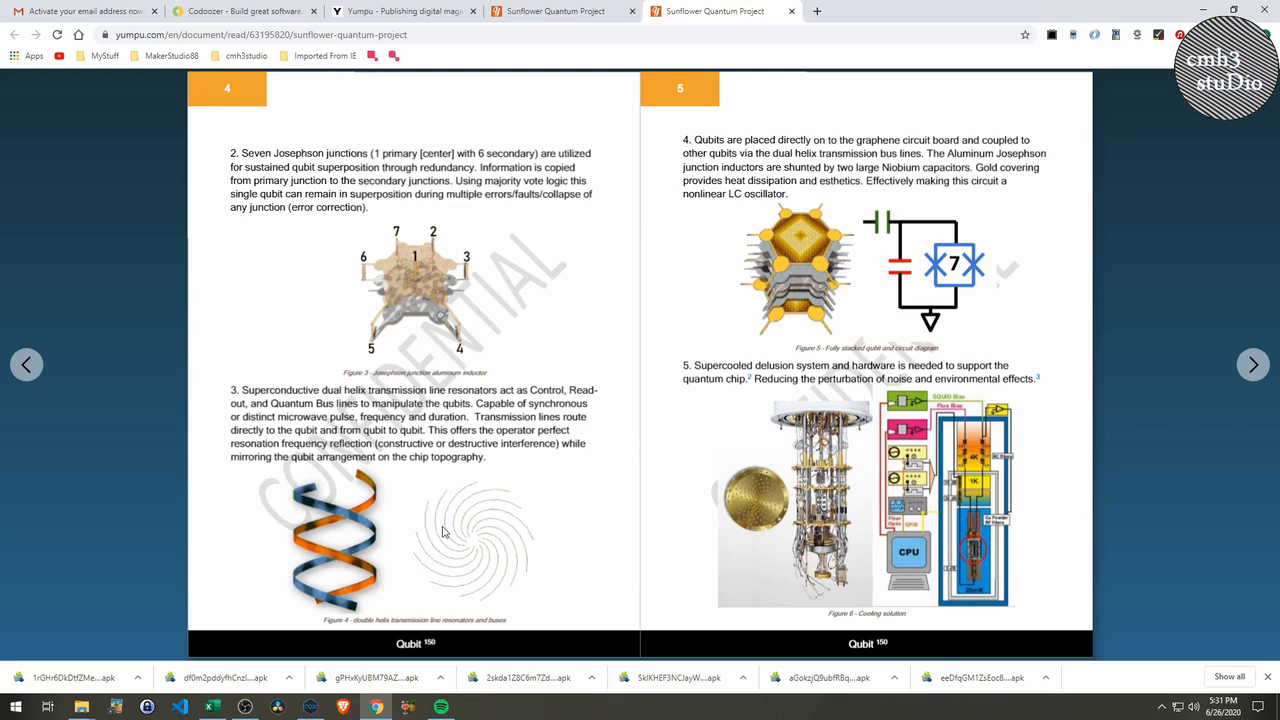
pyautogui.moveTo(450, 530)
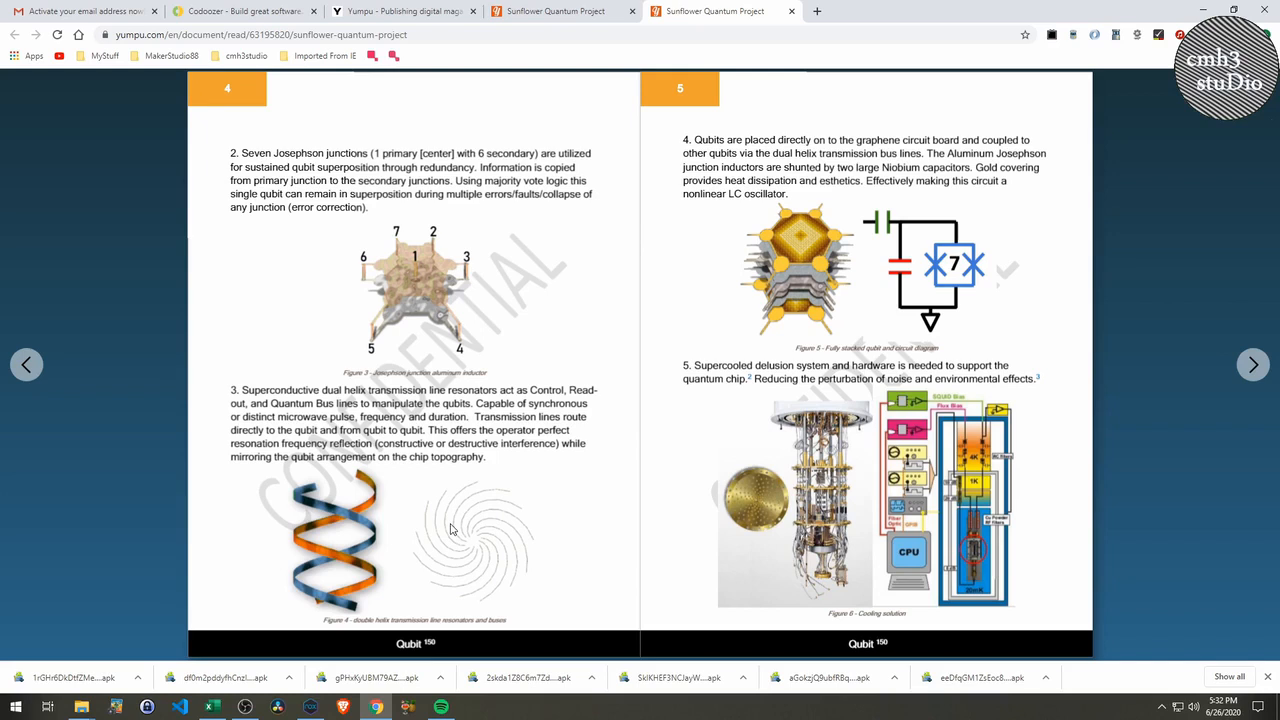
pyautogui.moveTo(532, 356)
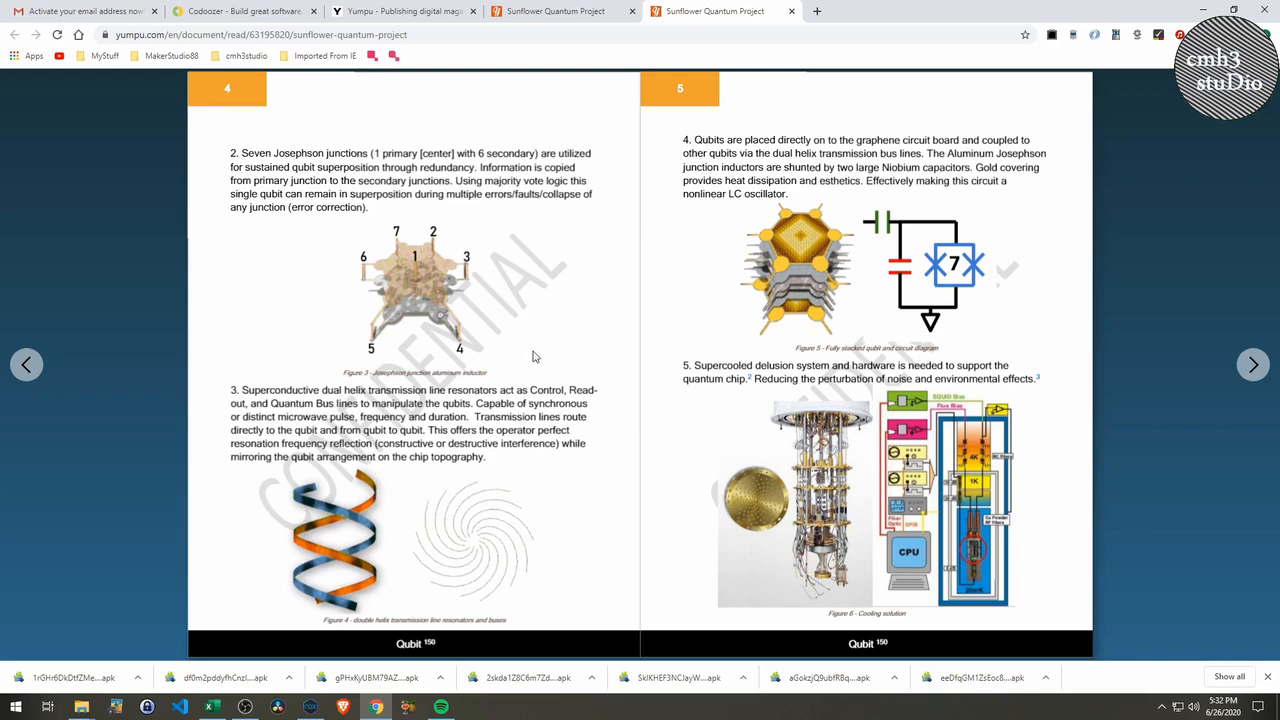
pyautogui.moveTo(398, 408)
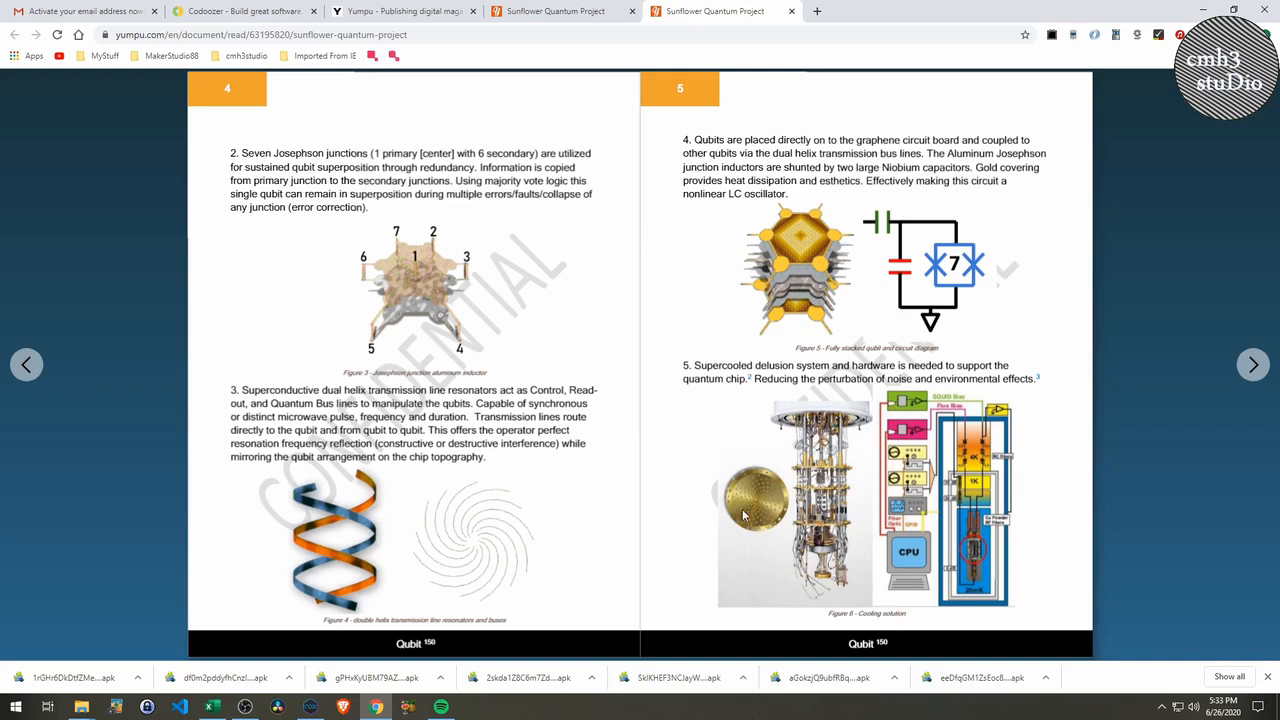
pyautogui.moveTo(748, 292)
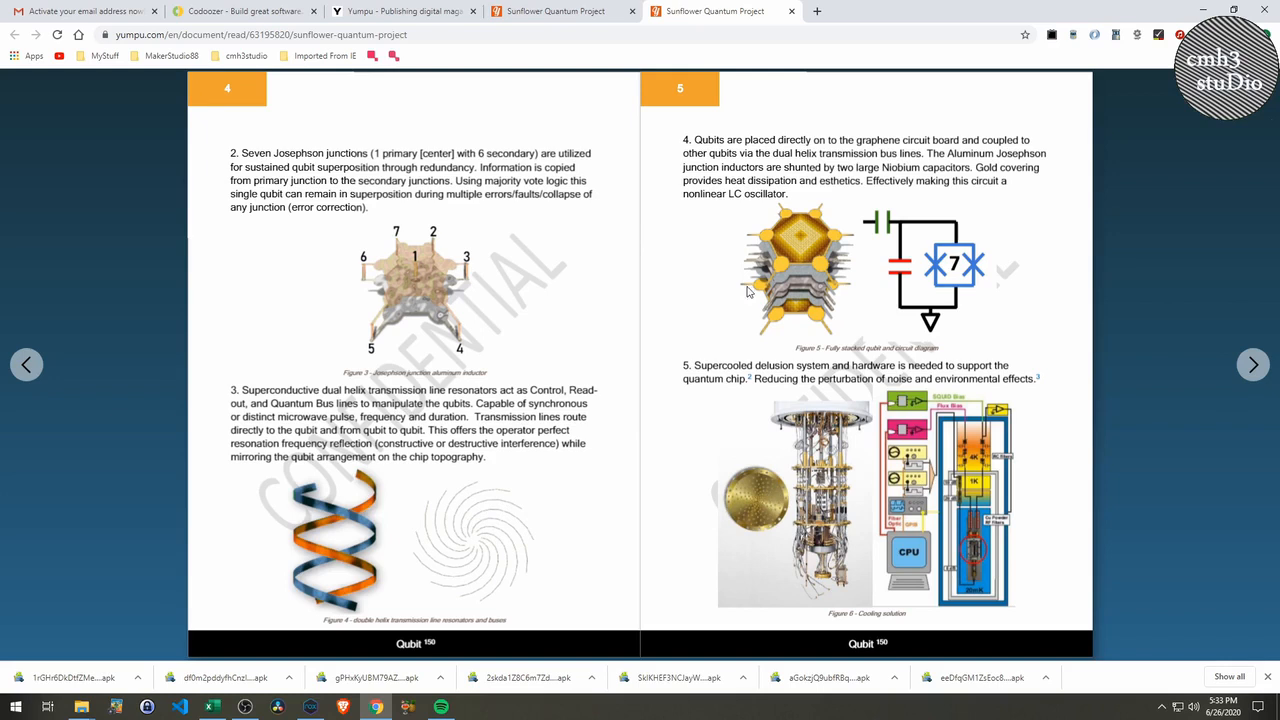
pyautogui.moveTo(970, 284)
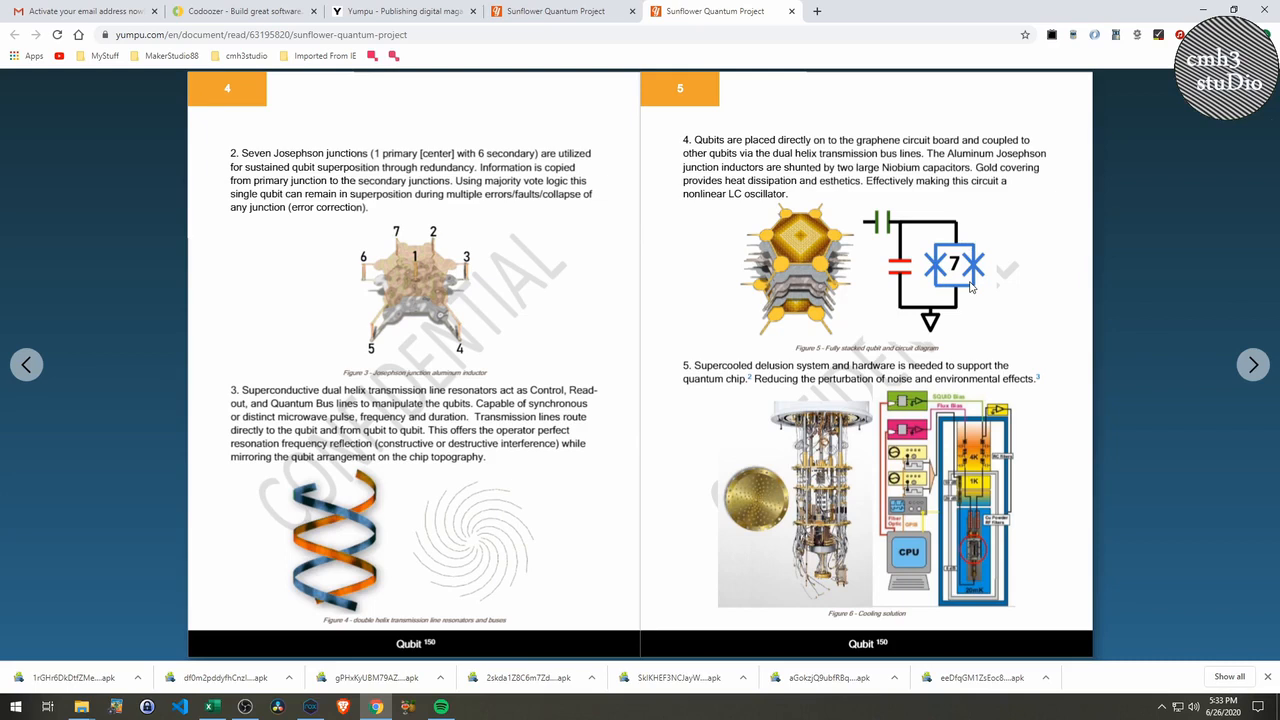
pyautogui.moveTo(756, 180)
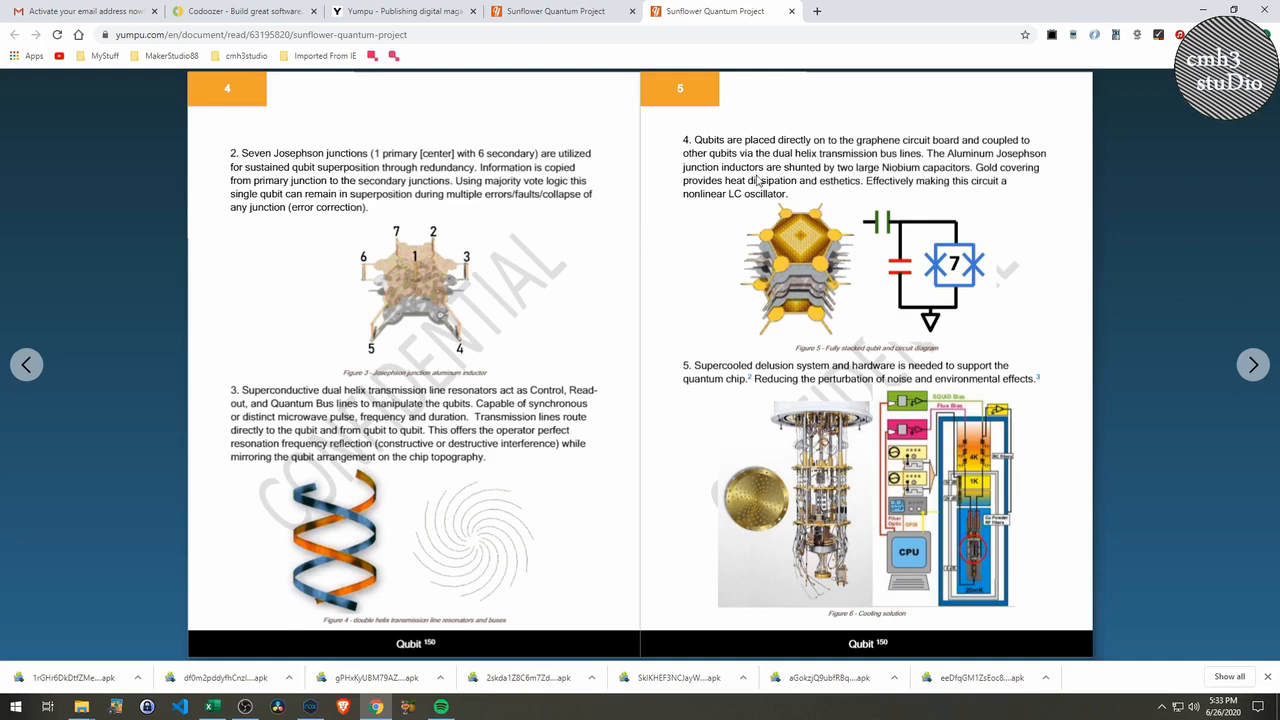
pyautogui.moveTo(810, 302)
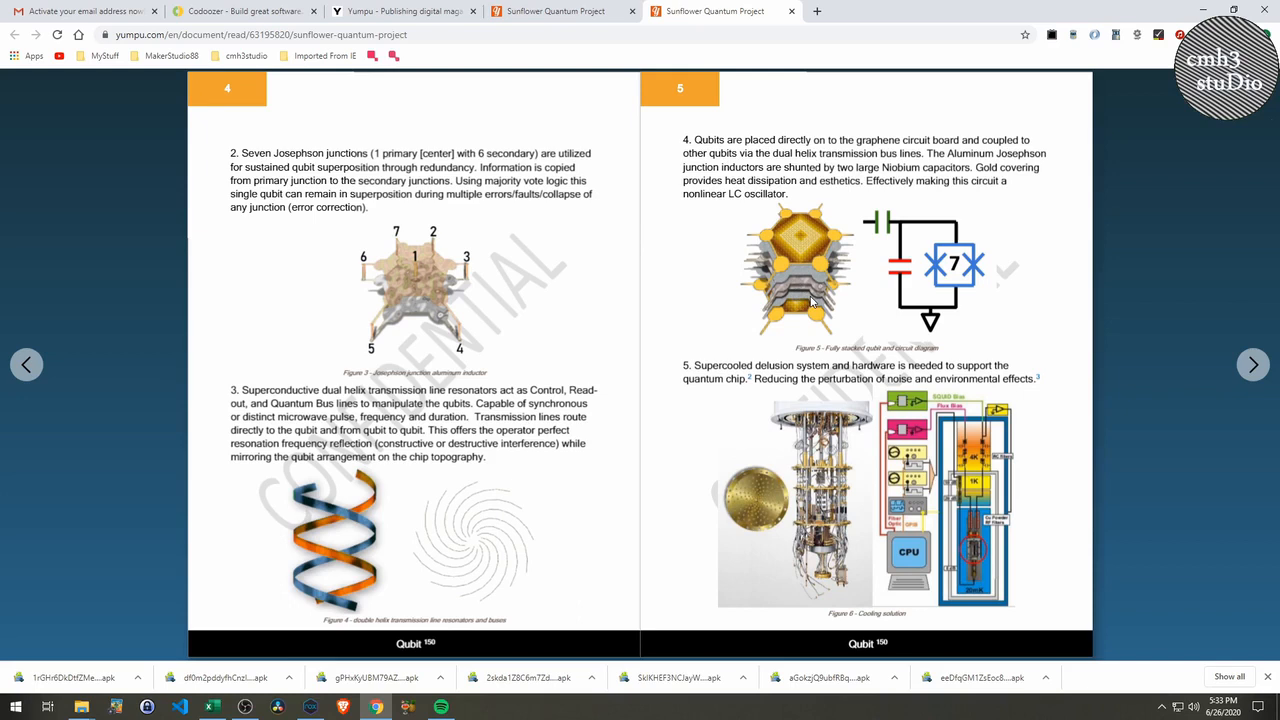
pyautogui.moveTo(1010, 150)
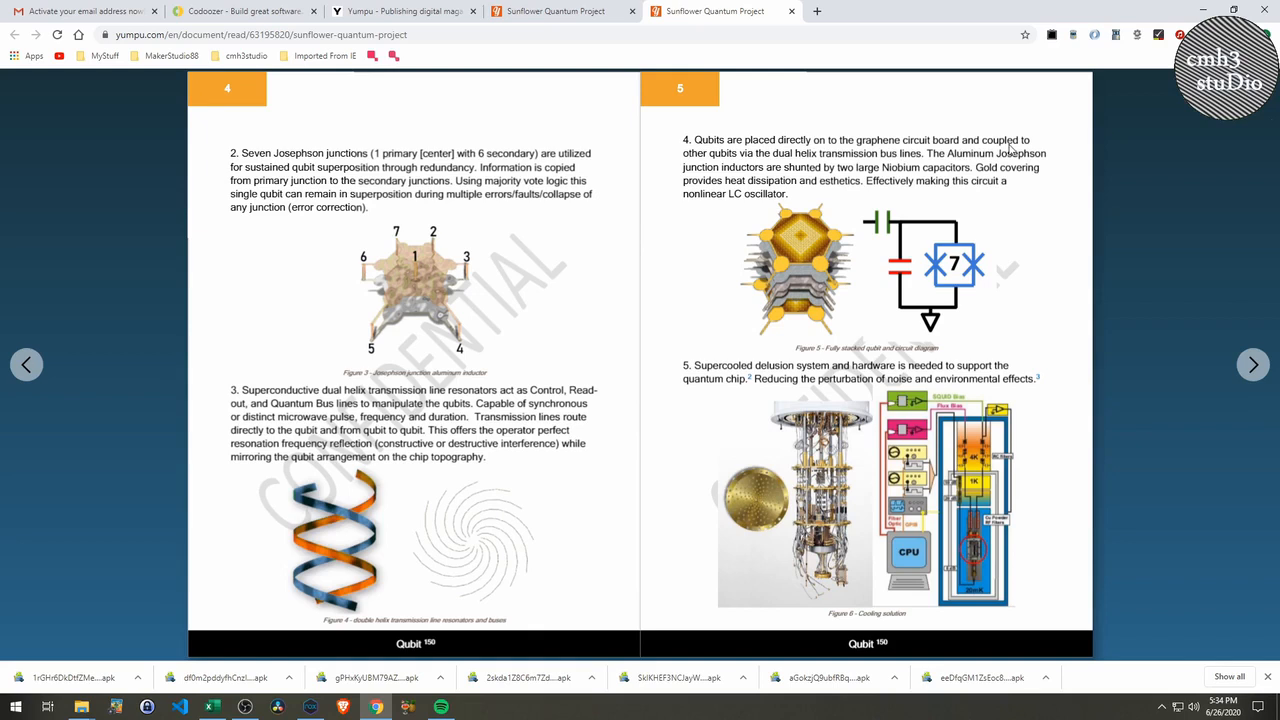
pyautogui.moveTo(924, 206)
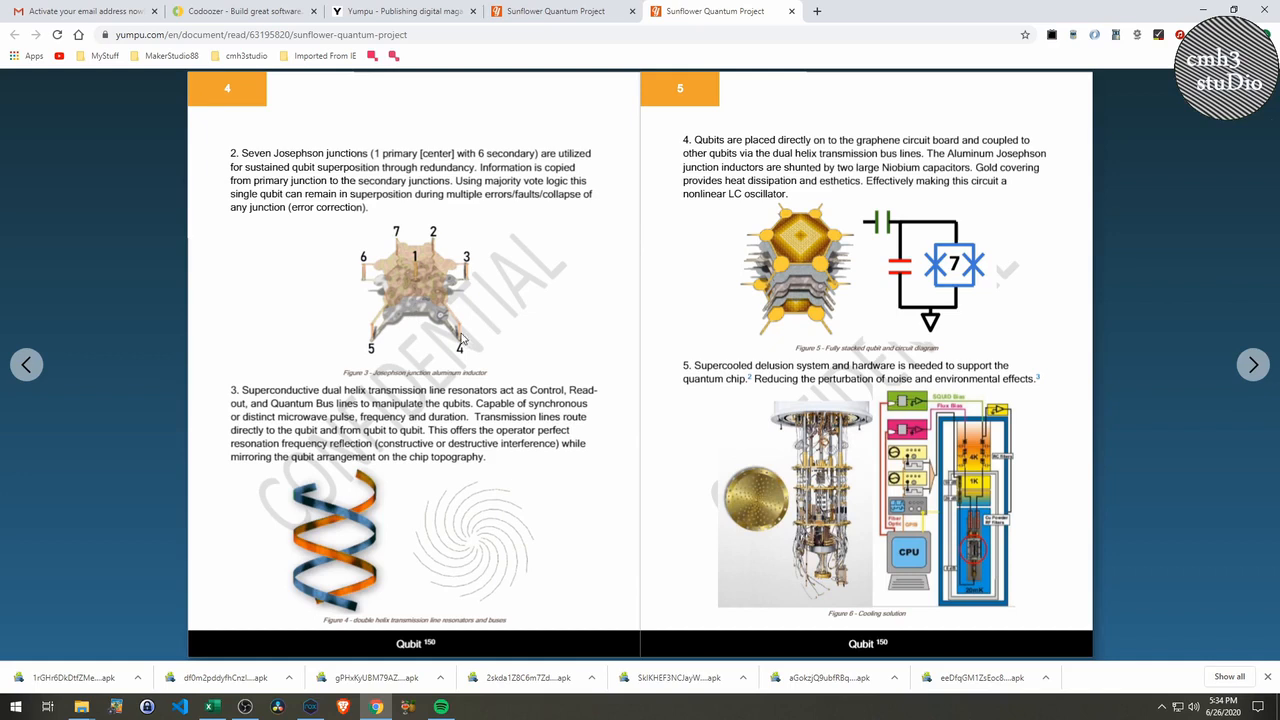
pyautogui.moveTo(696, 240)
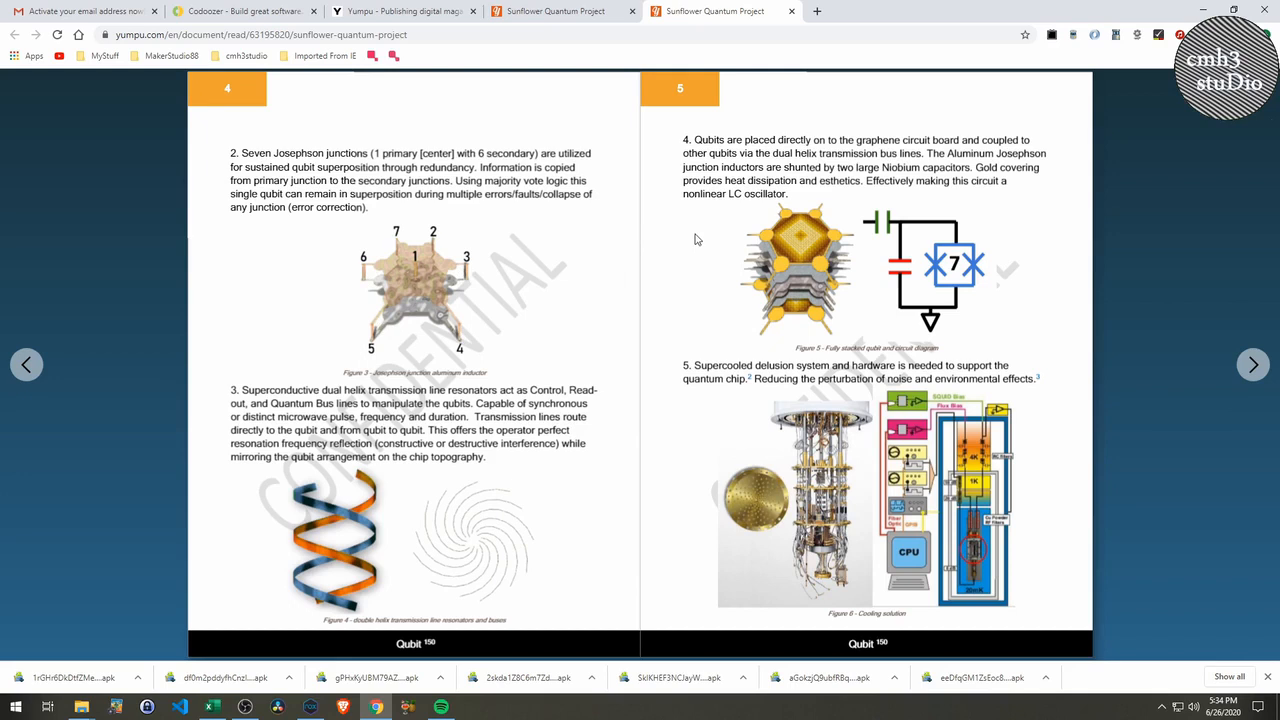
pyautogui.moveTo(1020, 168)
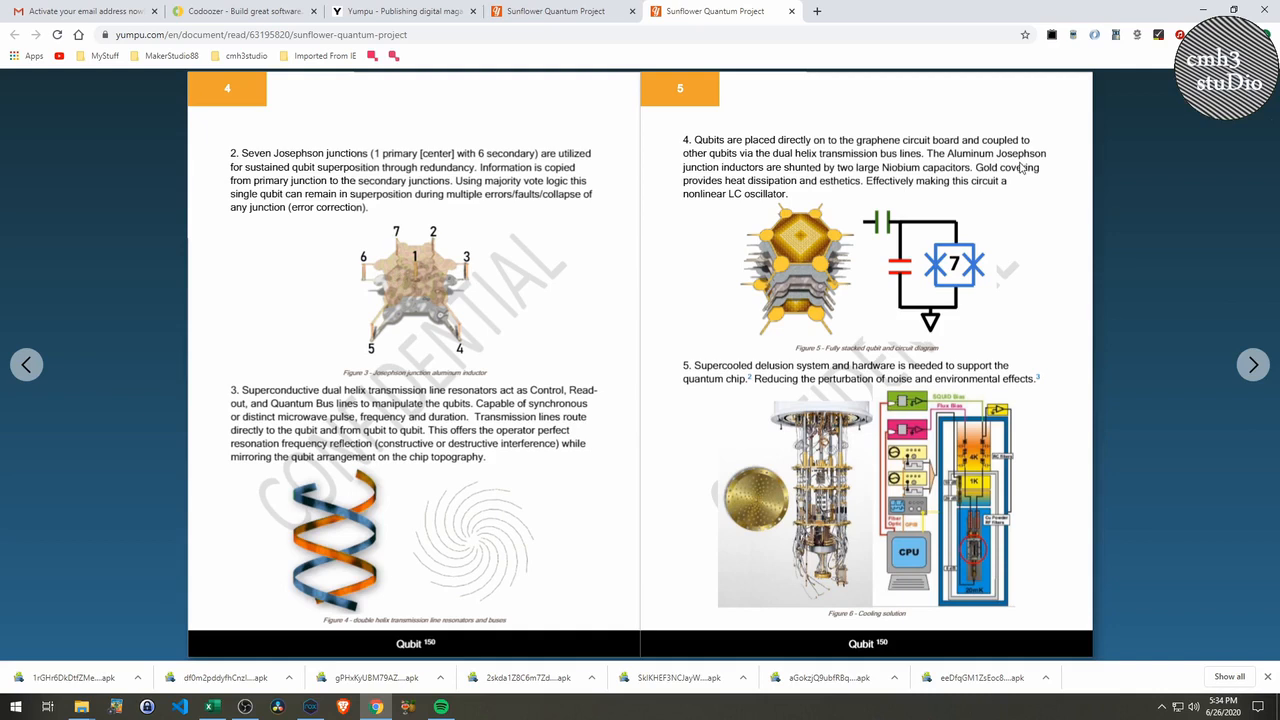
pyautogui.moveTo(870, 176)
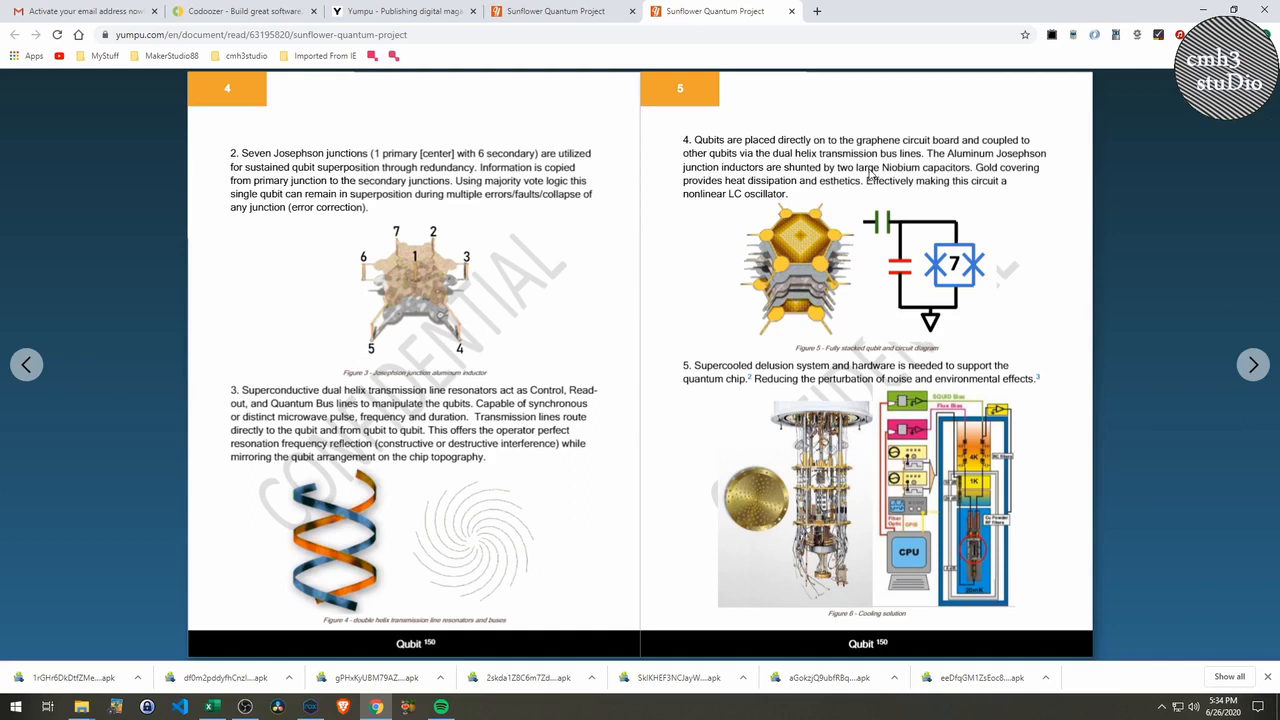
pyautogui.moveTo(836, 272)
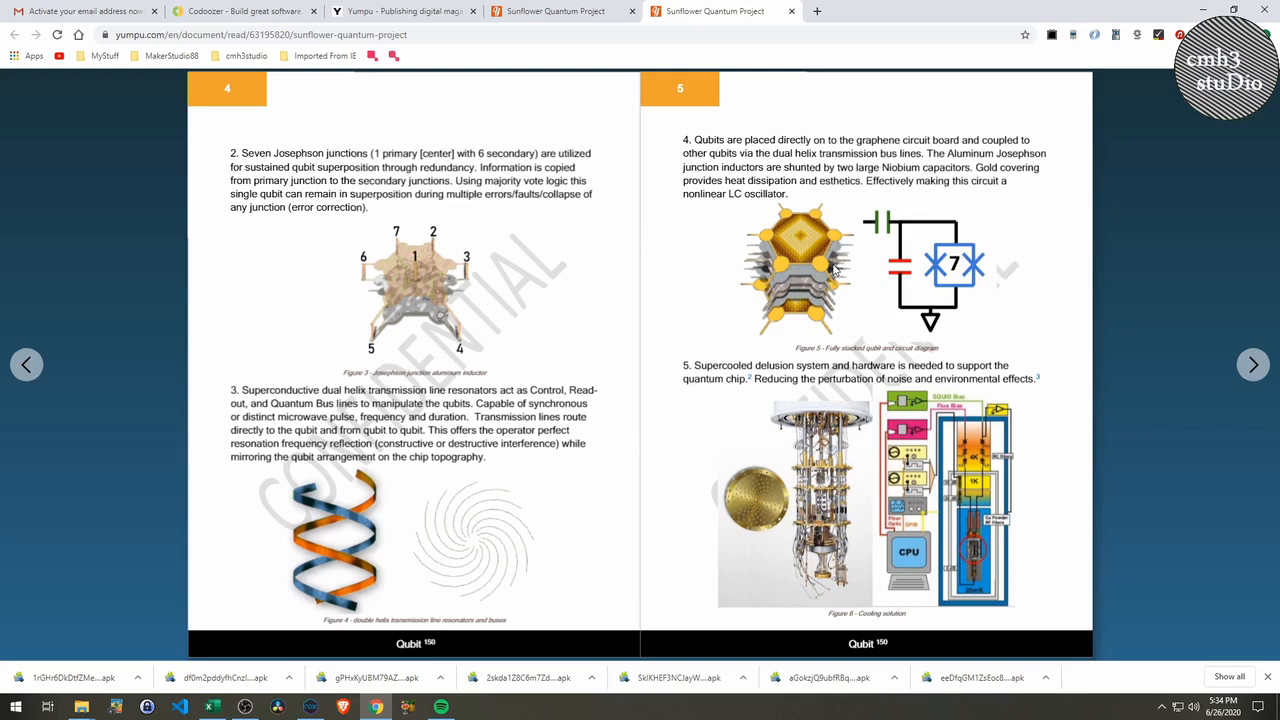
pyautogui.moveTo(810, 244)
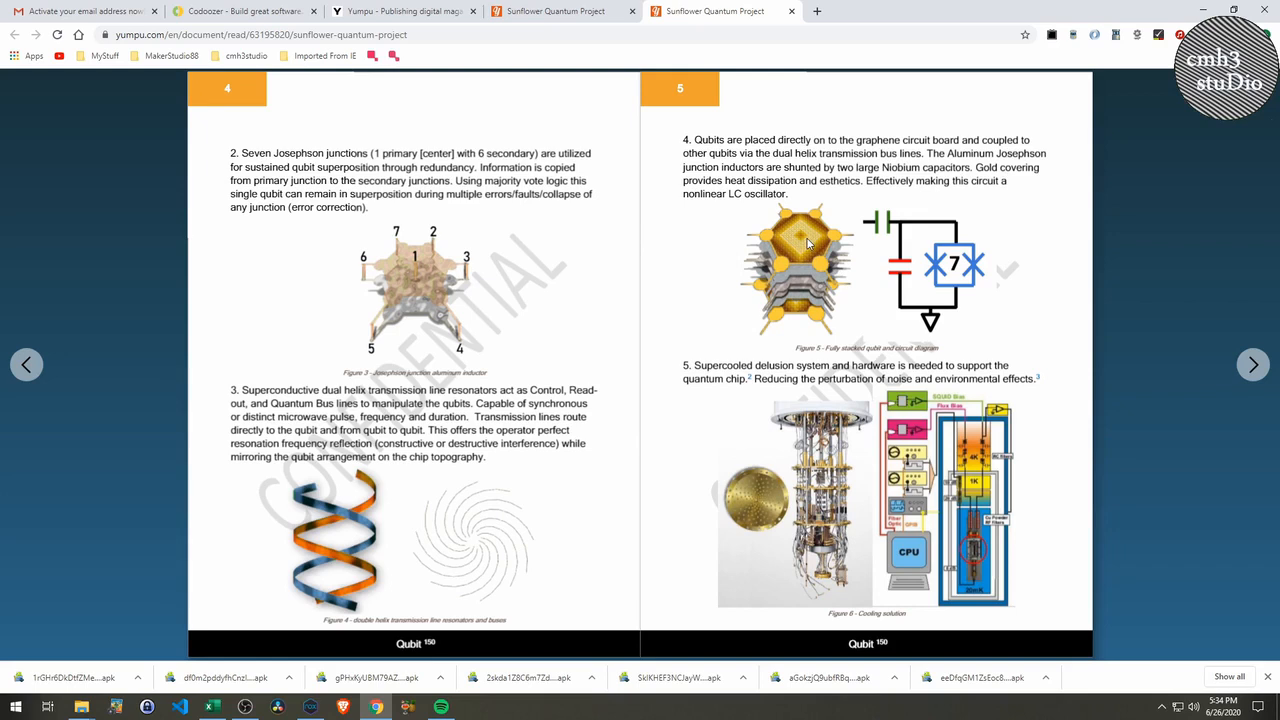
pyautogui.moveTo(708, 284)
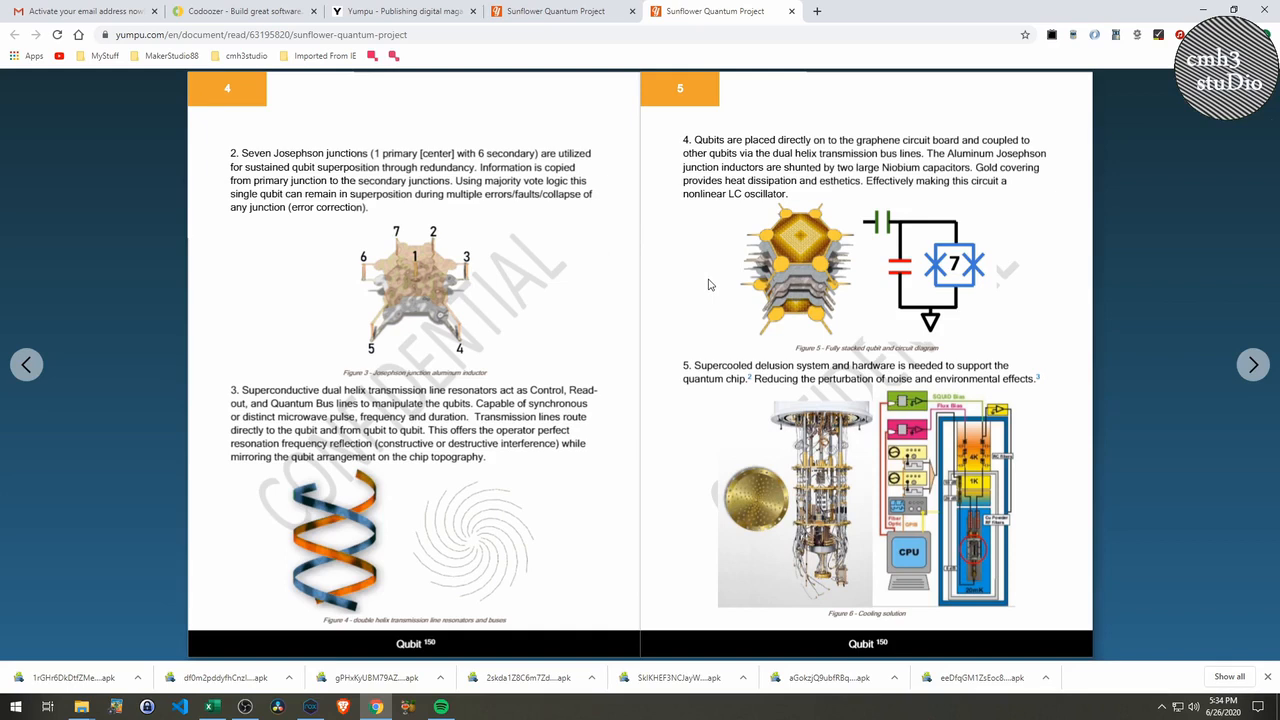
pyautogui.moveTo(756, 532)
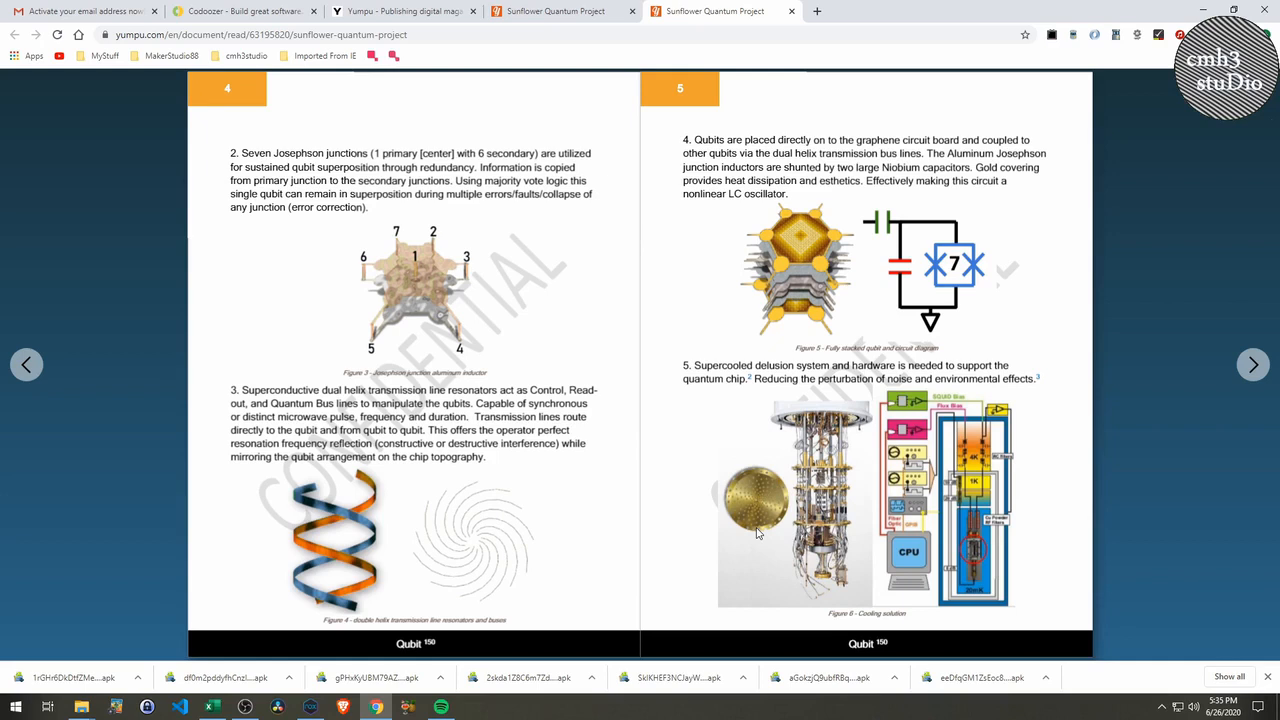
pyautogui.moveTo(644, 502)
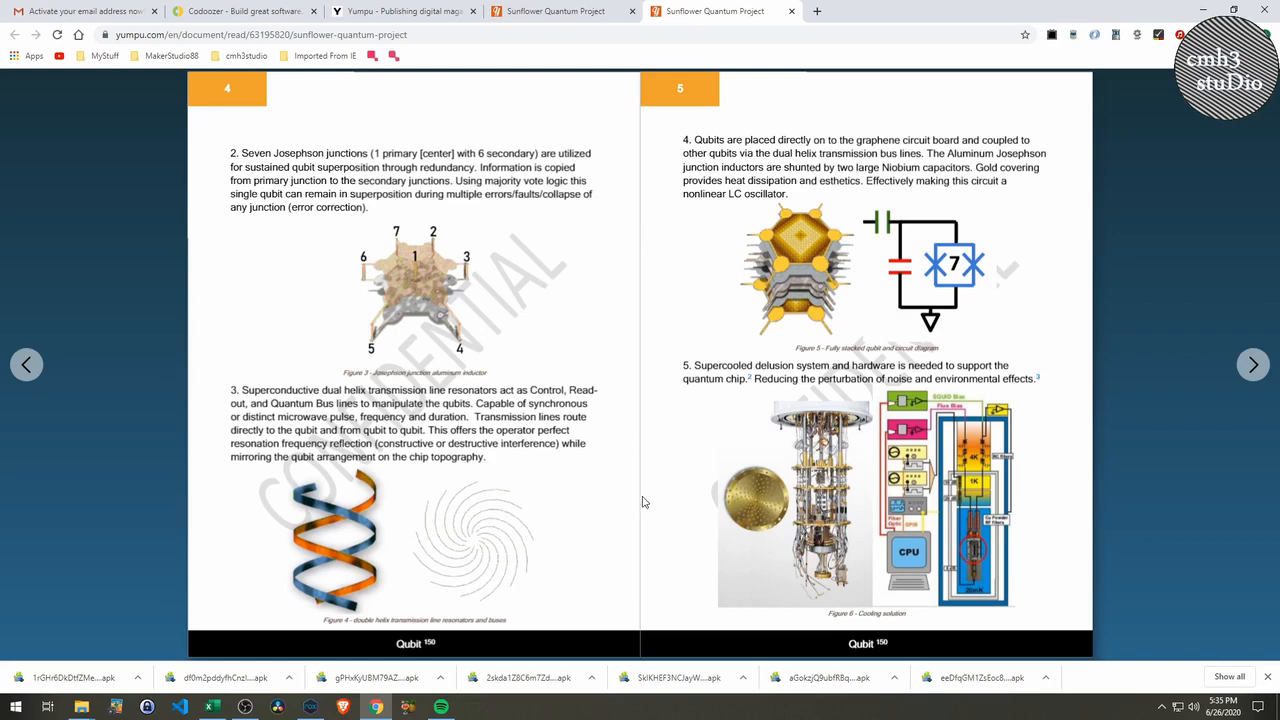
pyautogui.moveTo(964, 508)
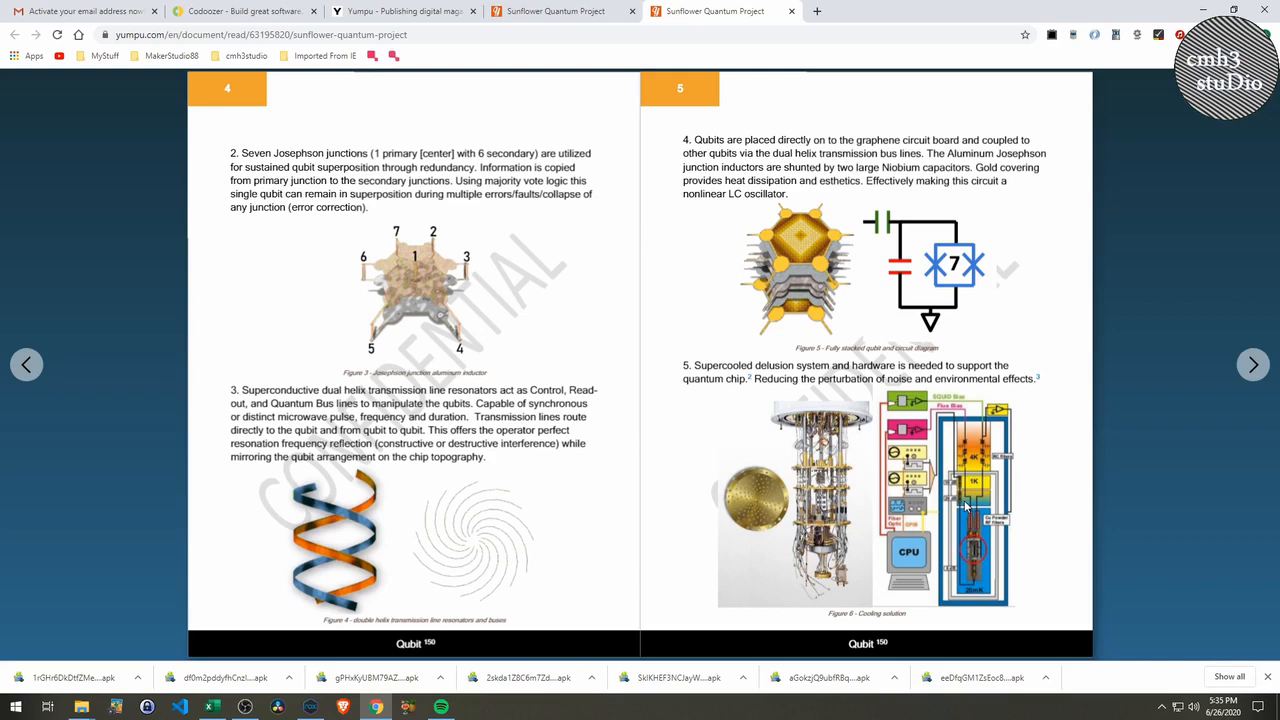
pyautogui.moveTo(758, 512)
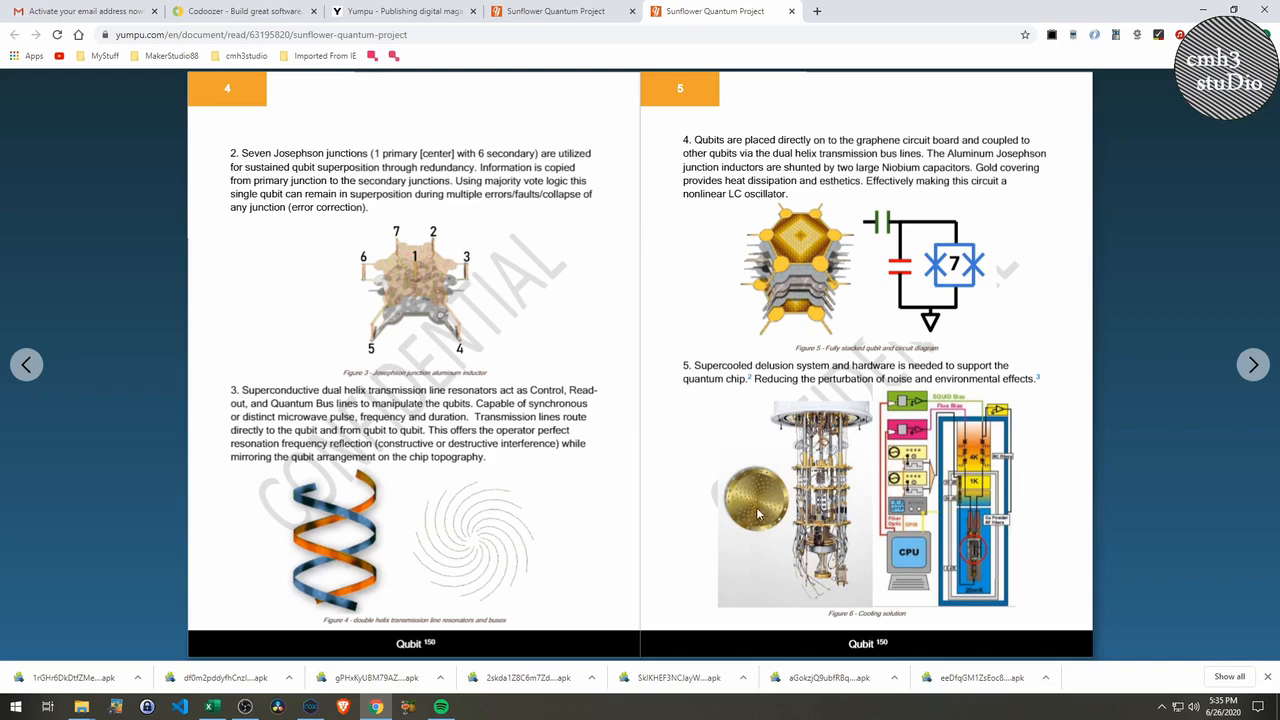
pyautogui.moveTo(1238, 372)
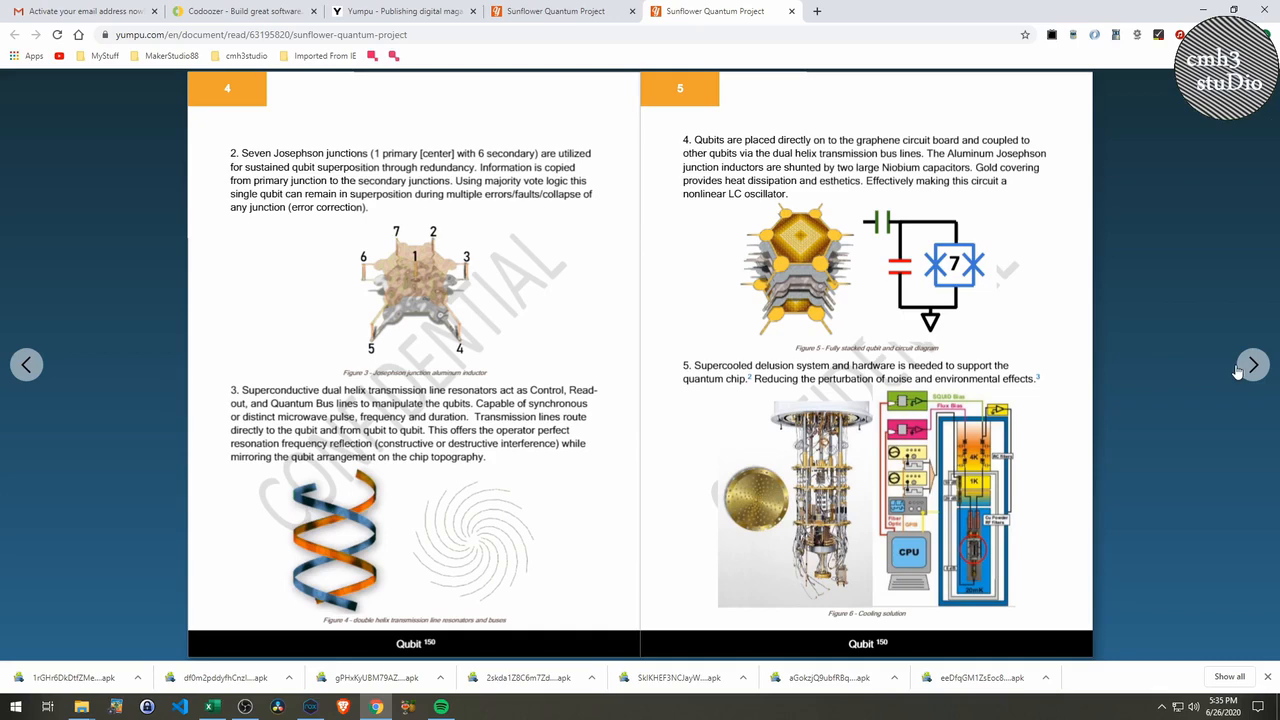
pyautogui.click(1252, 364)
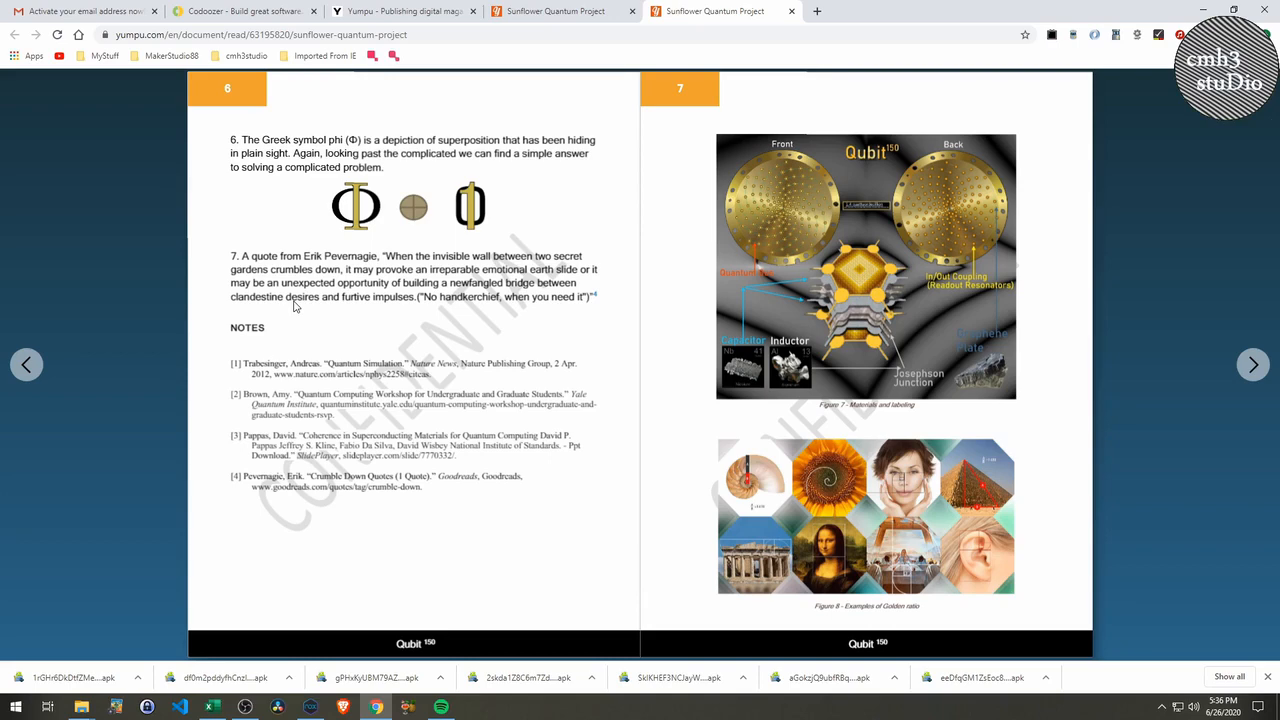
pyautogui.moveTo(432, 146)
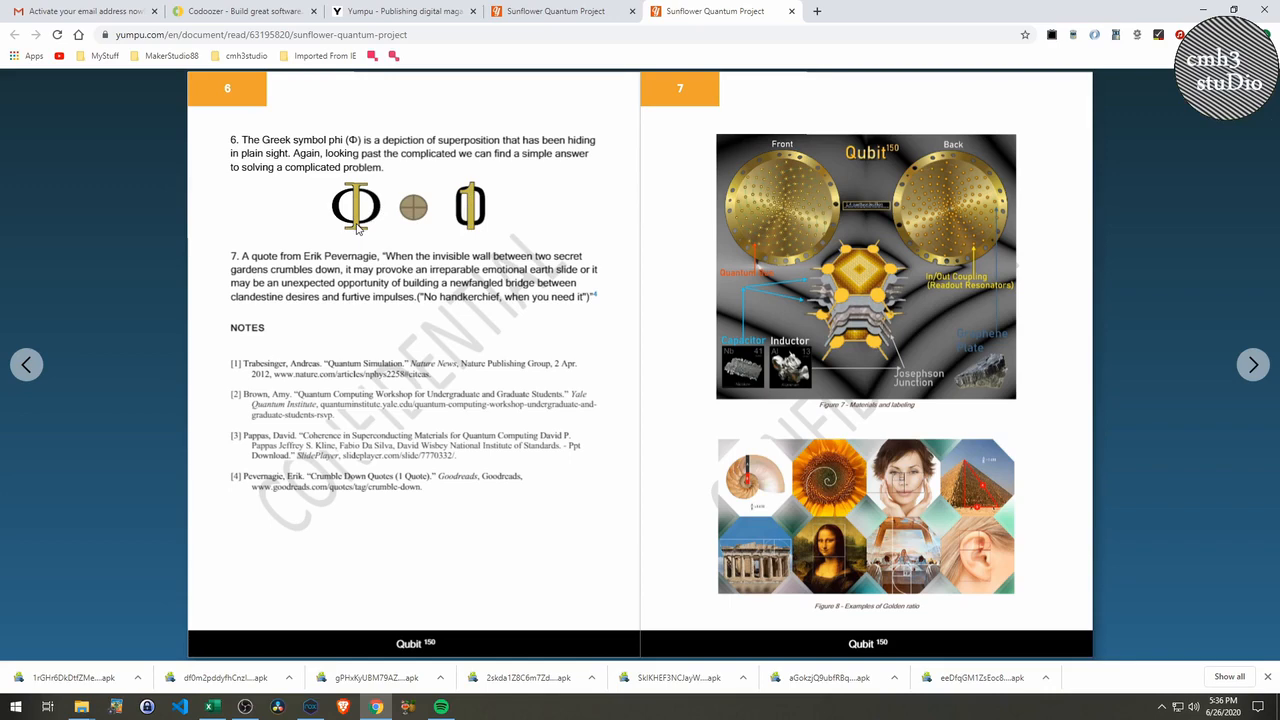
pyautogui.moveTo(332, 266)
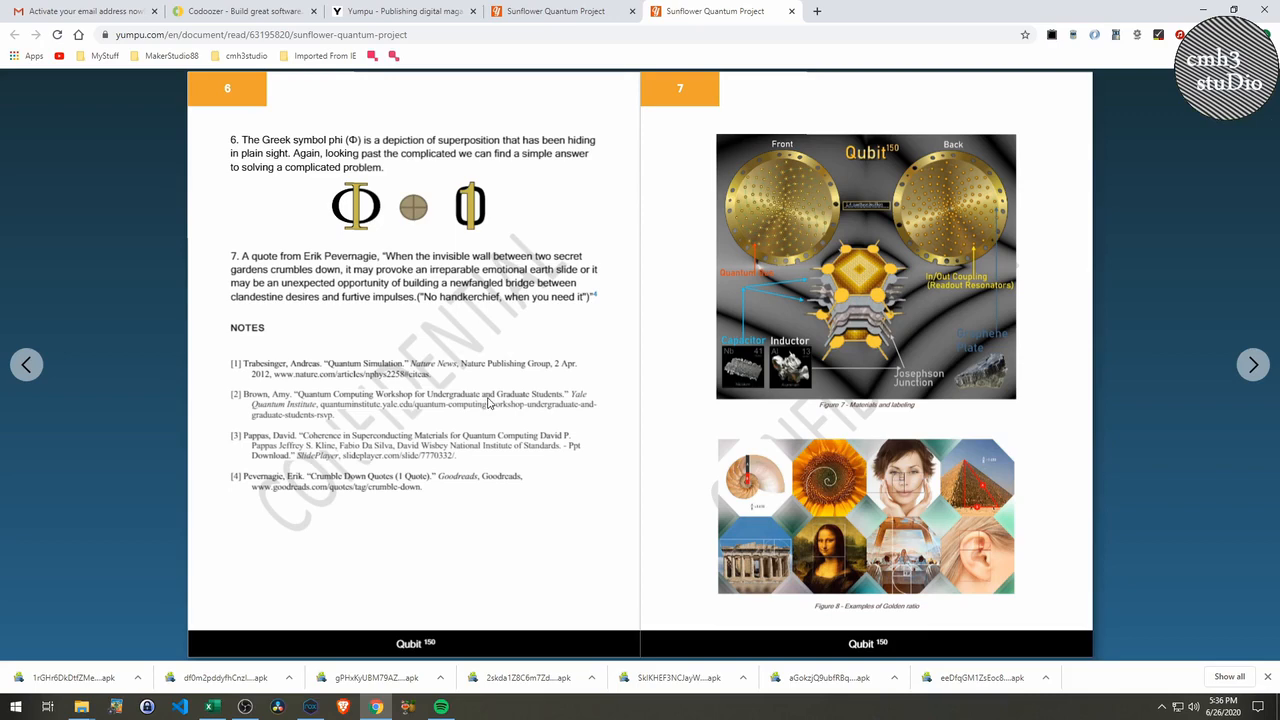
pyautogui.moveTo(668, 480)
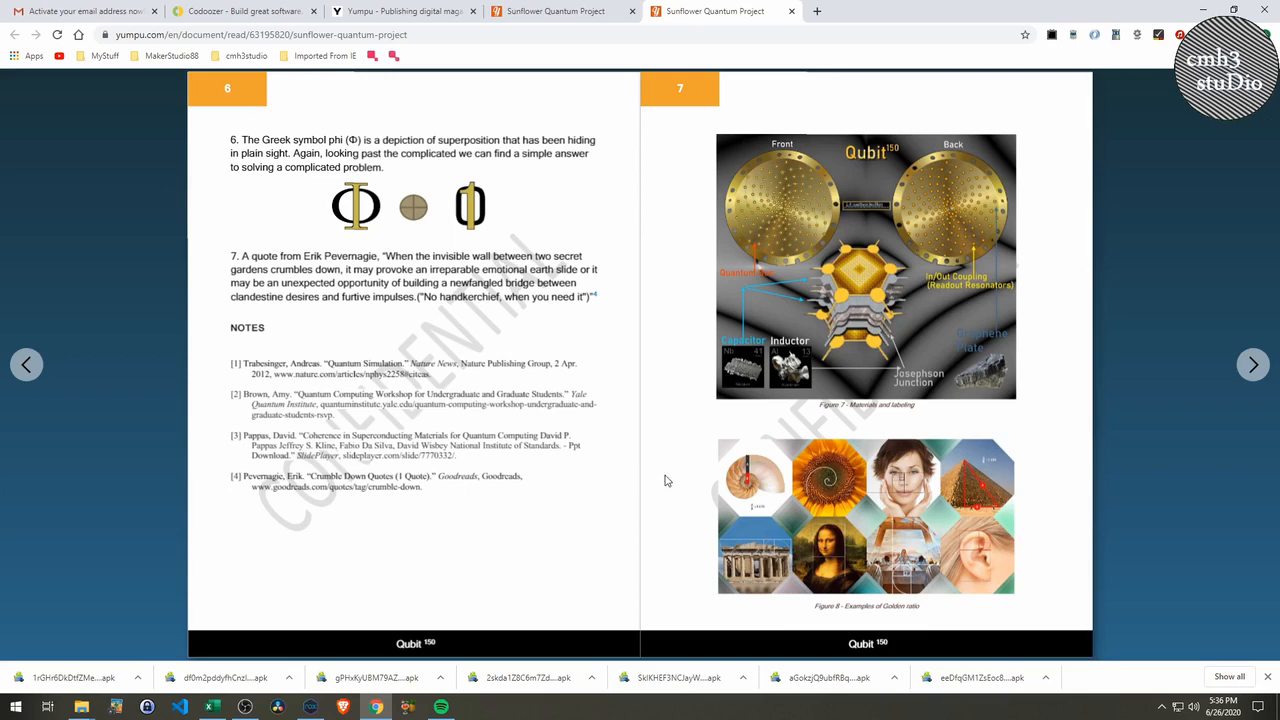
pyautogui.moveTo(948, 488)
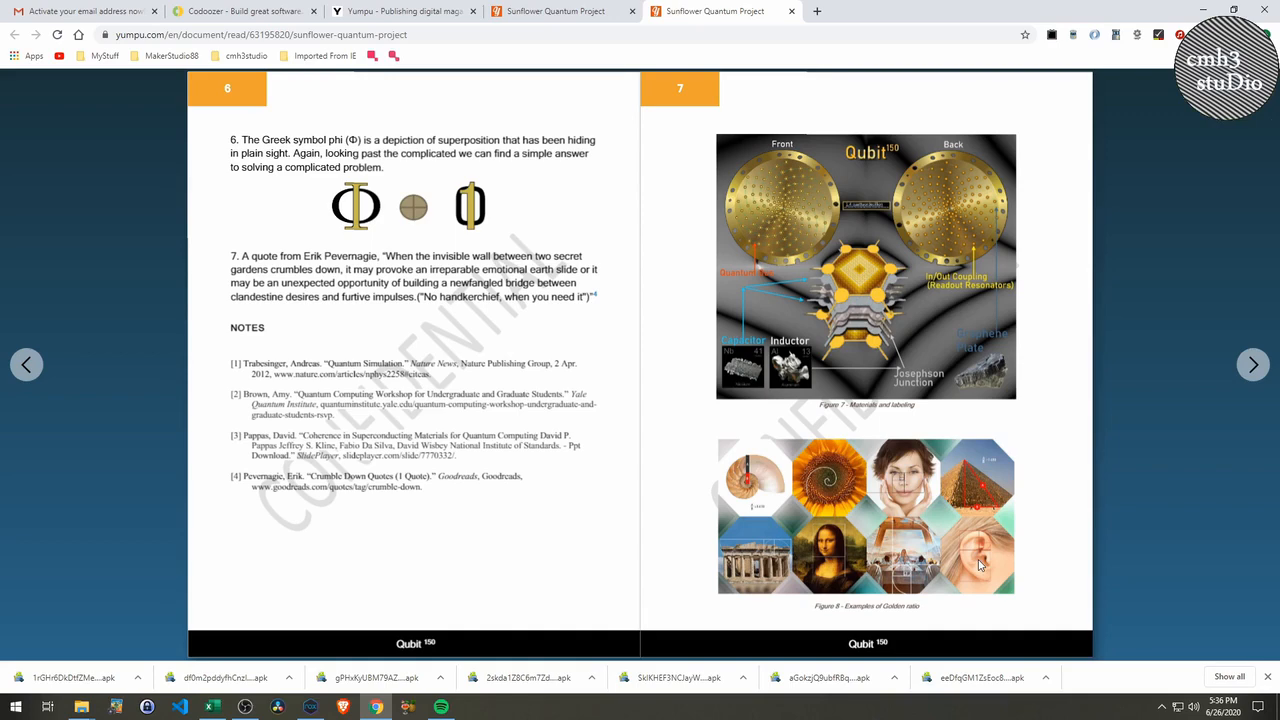
pyautogui.moveTo(796, 204)
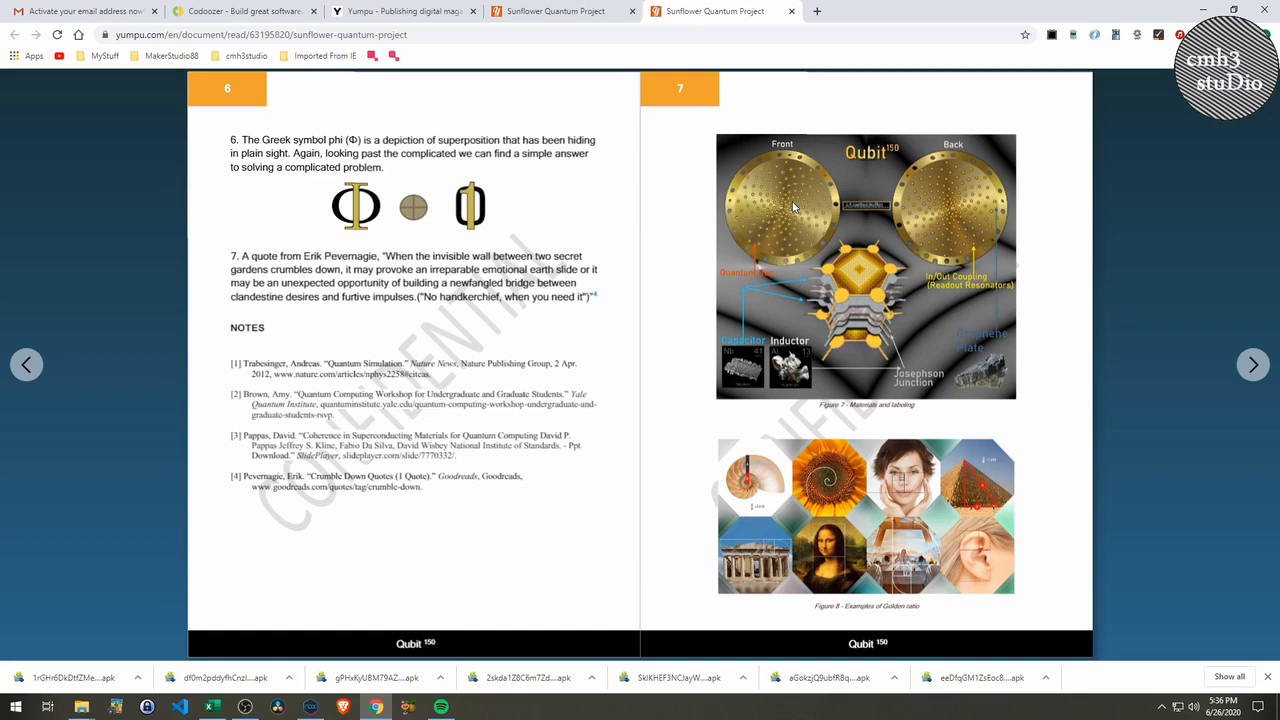
pyautogui.moveTo(738, 368)
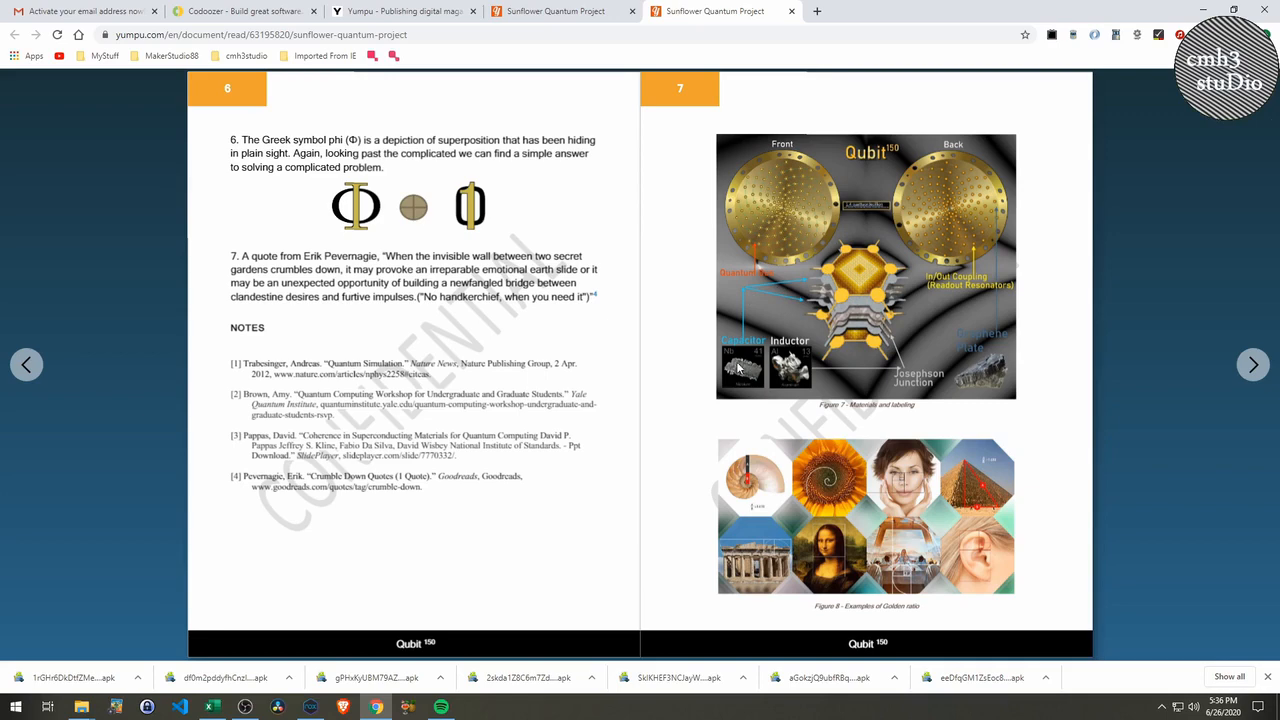
pyautogui.moveTo(930, 366)
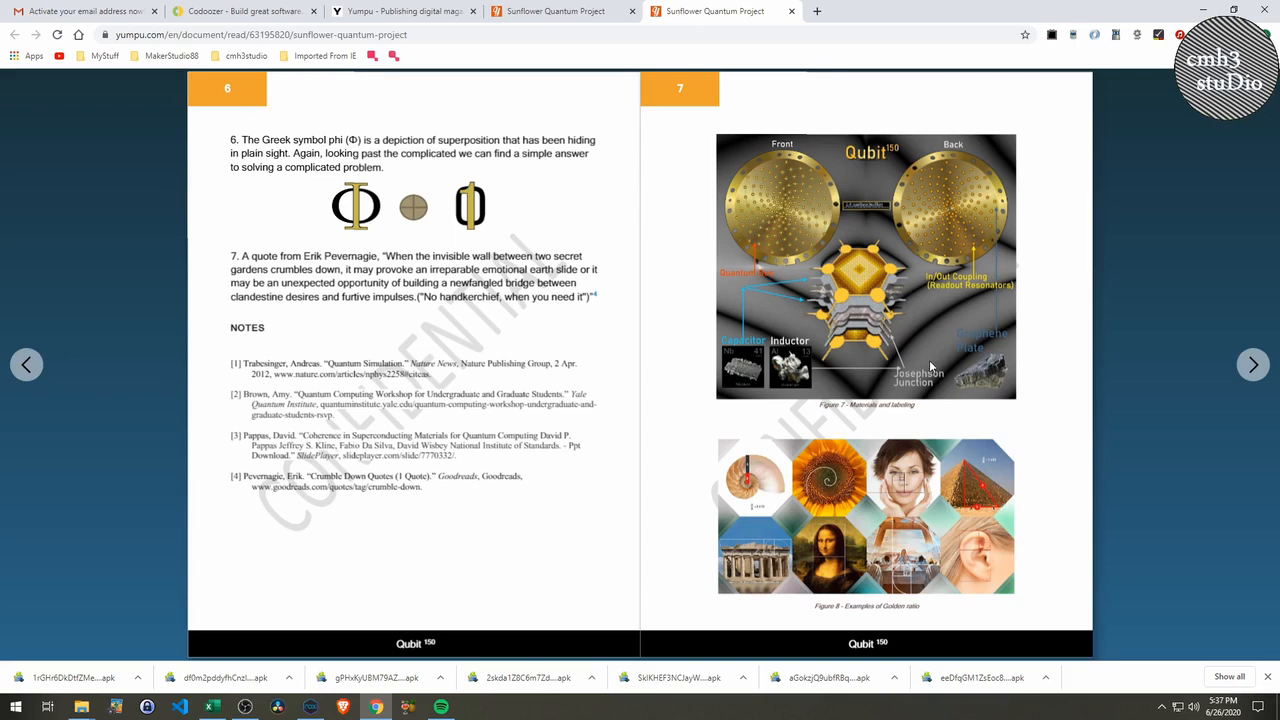
pyautogui.moveTo(868, 264)
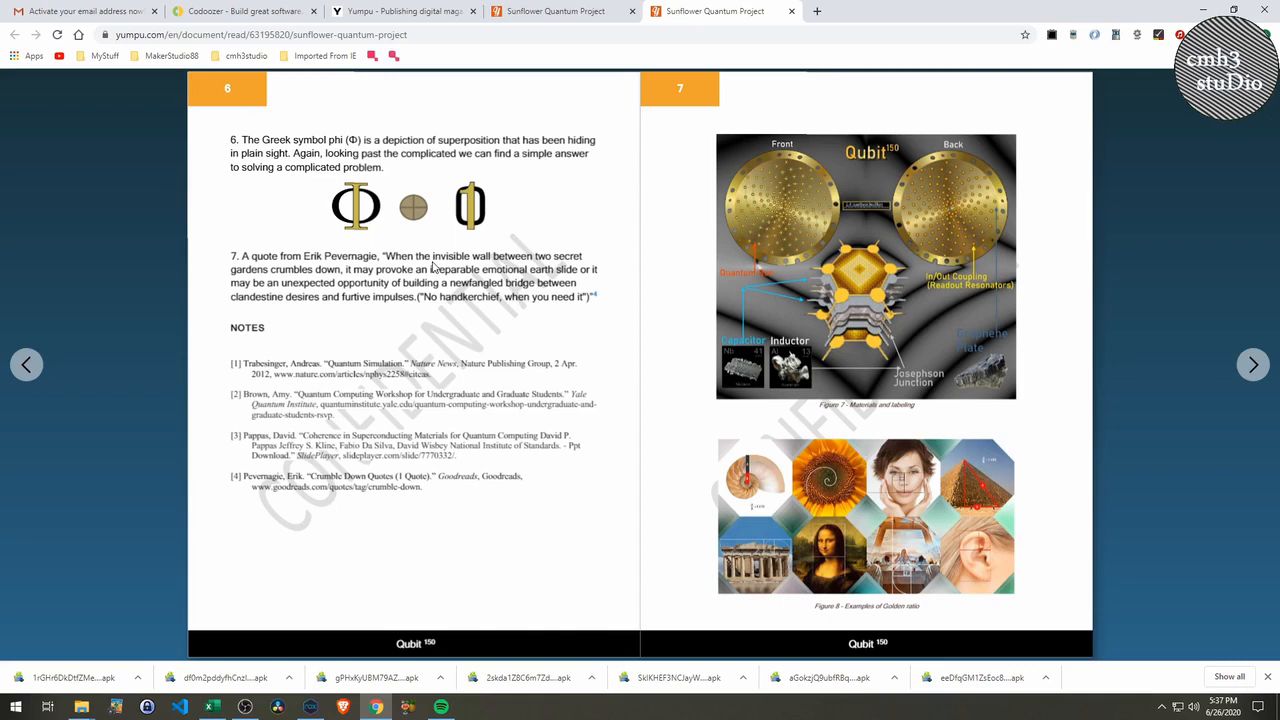
pyautogui.moveTo(340, 324)
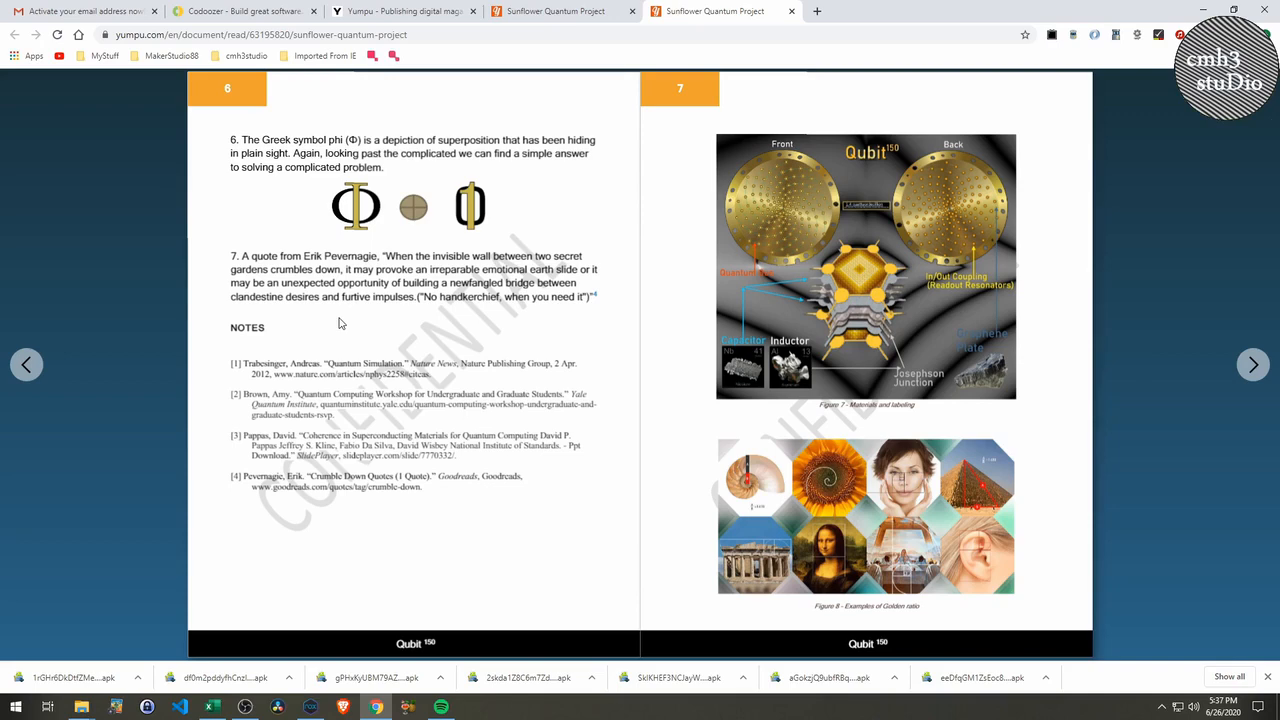
pyautogui.moveTo(24, 364)
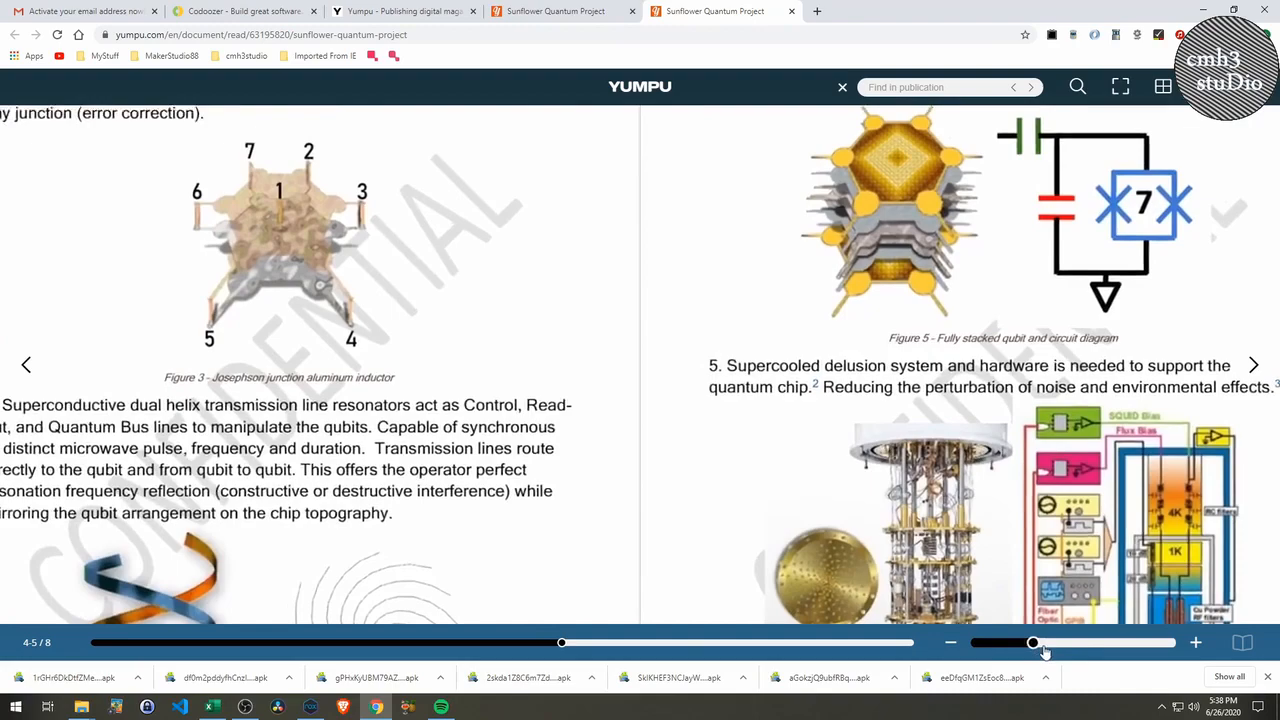
pyautogui.moveTo(1030, 644); pyautogui.dragTo(1096, 644)
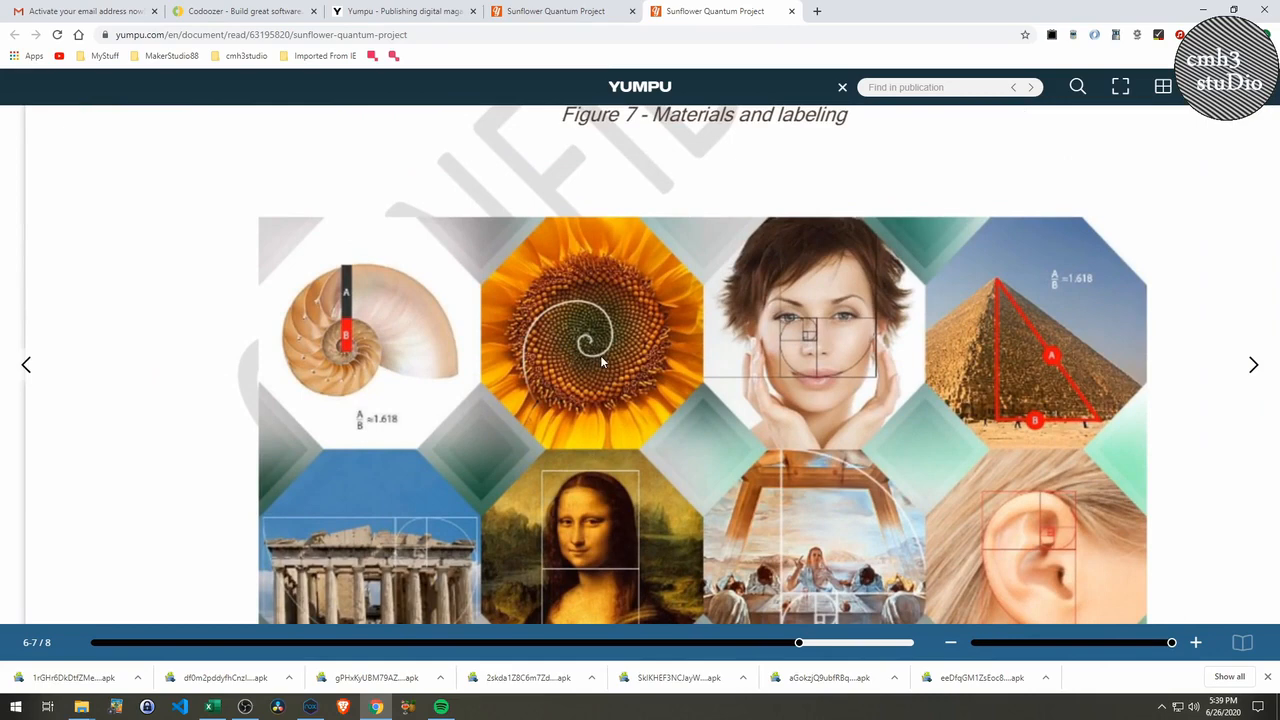
pyautogui.moveTo(784, 330)
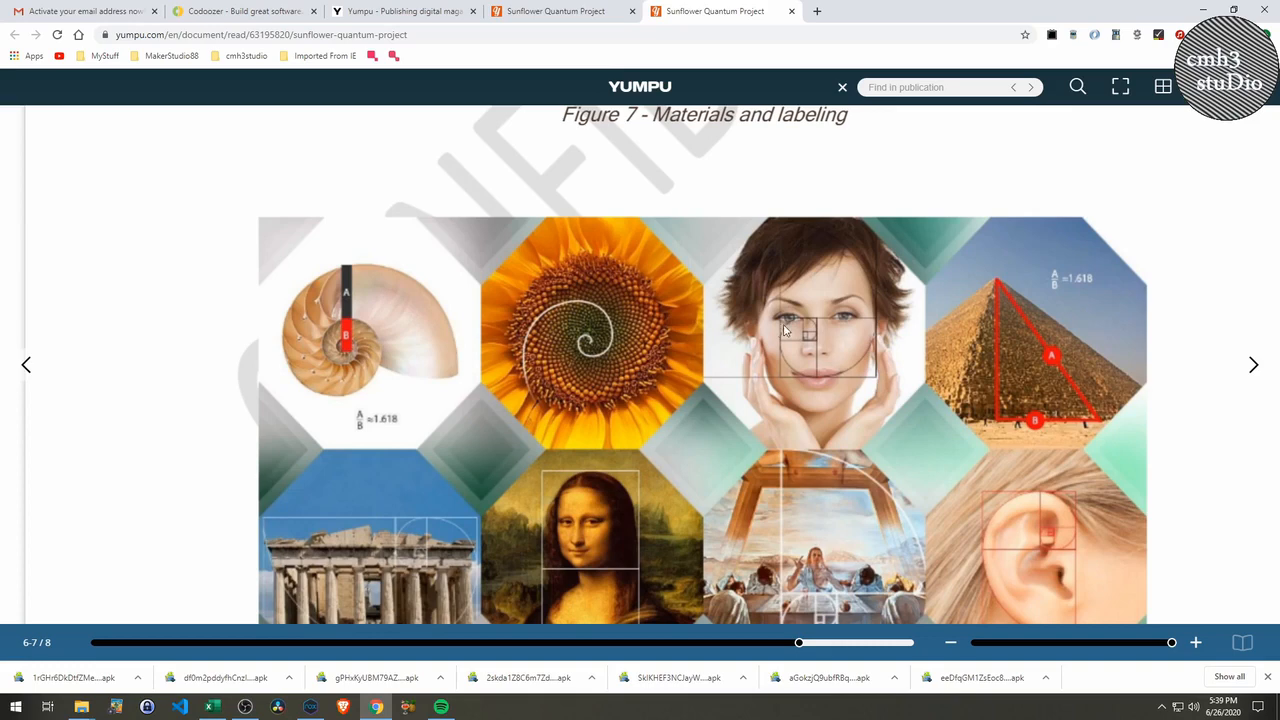
pyautogui.moveTo(770, 308)
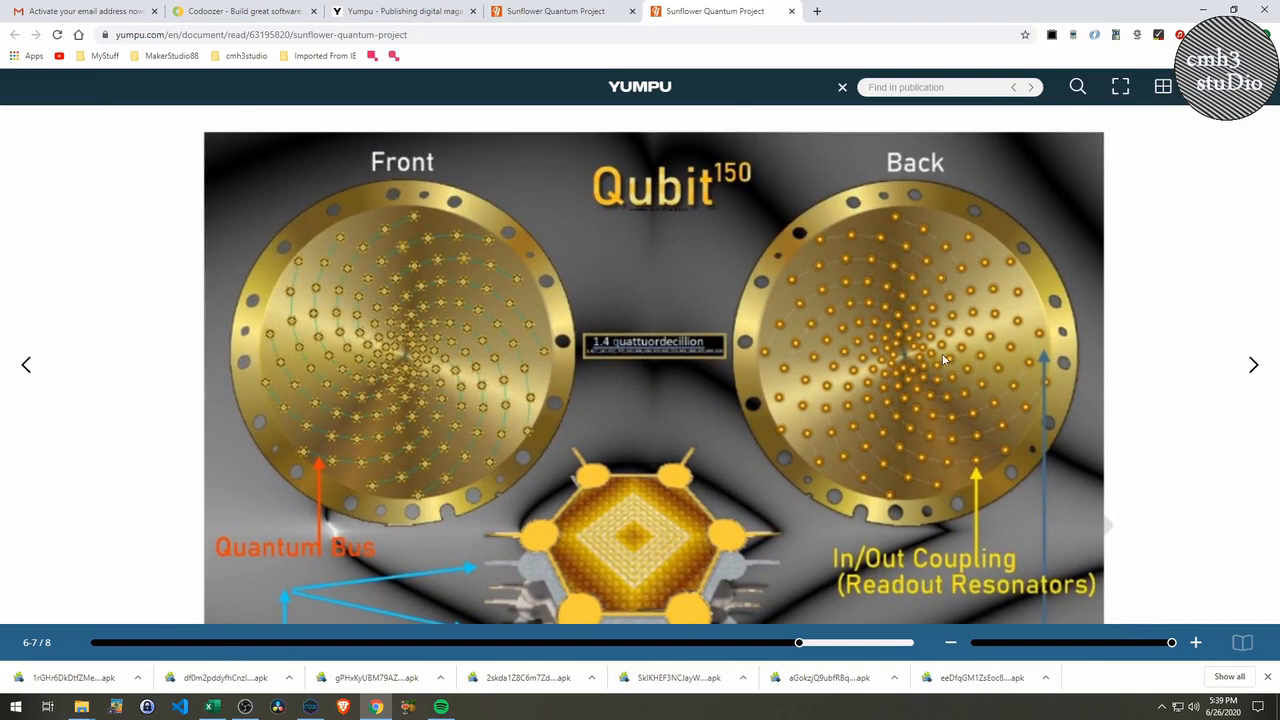
pyautogui.moveTo(378, 420)
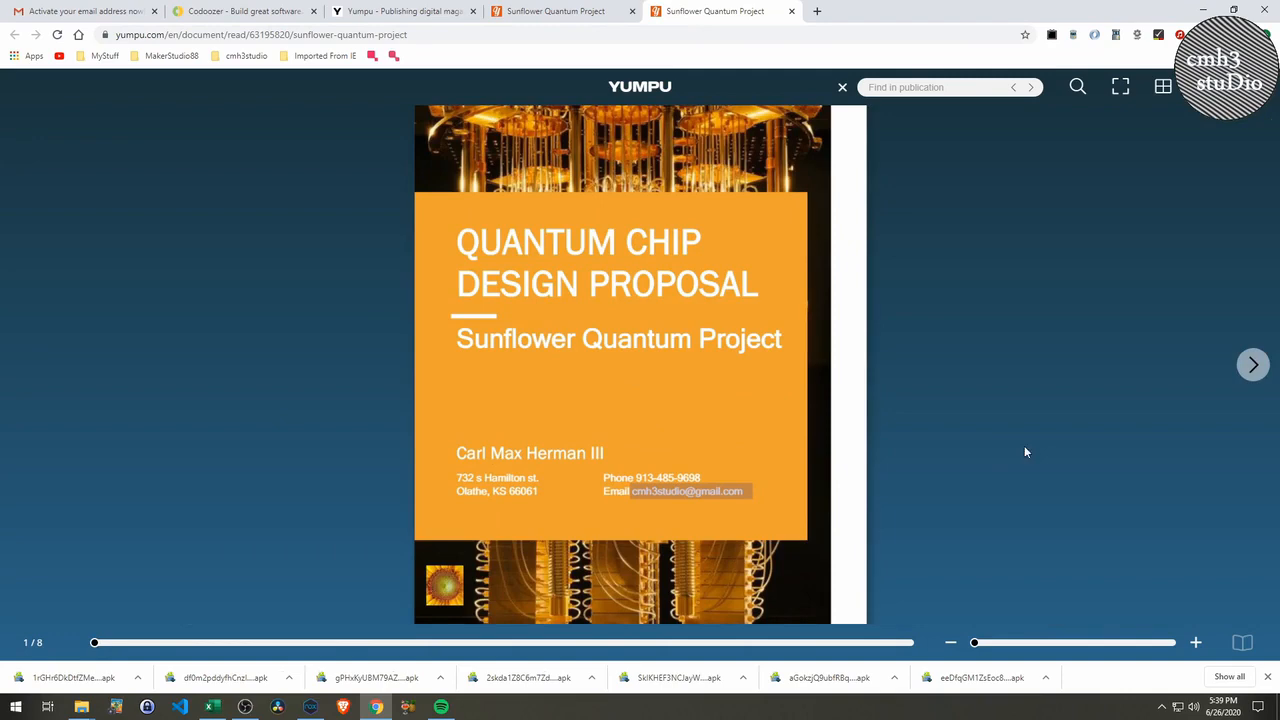
pyautogui.moveTo(1058, 444)
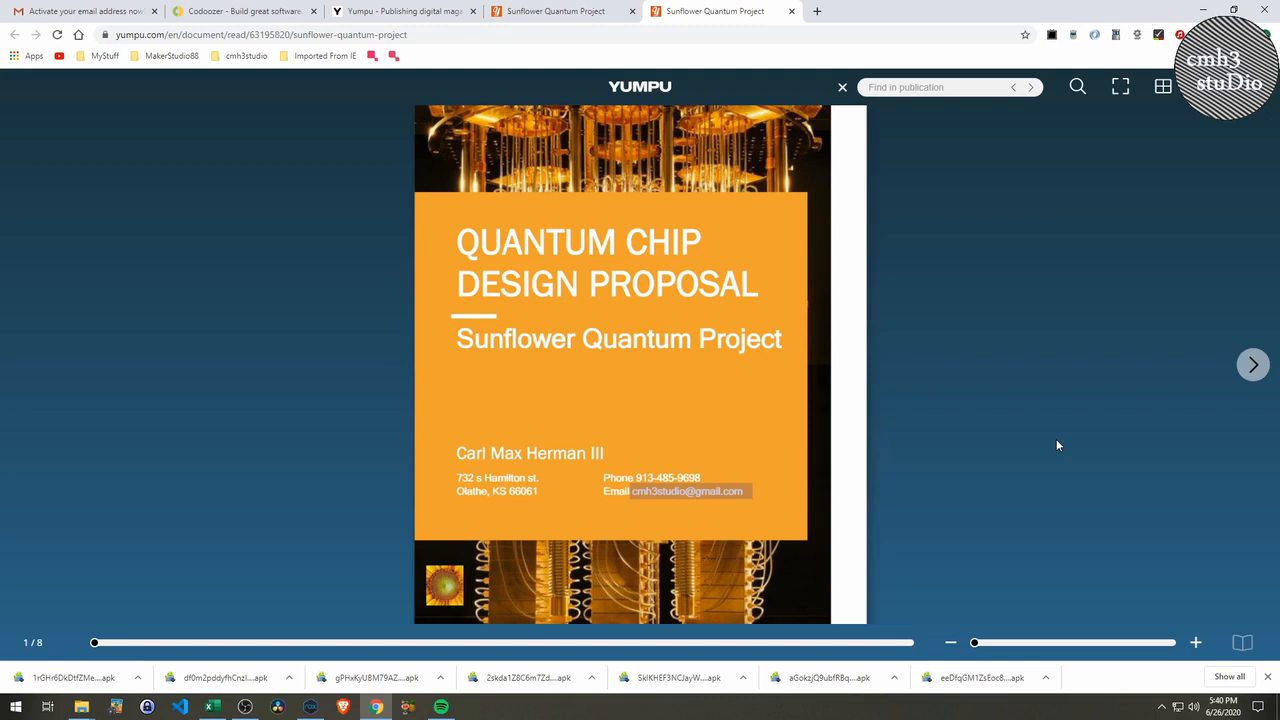